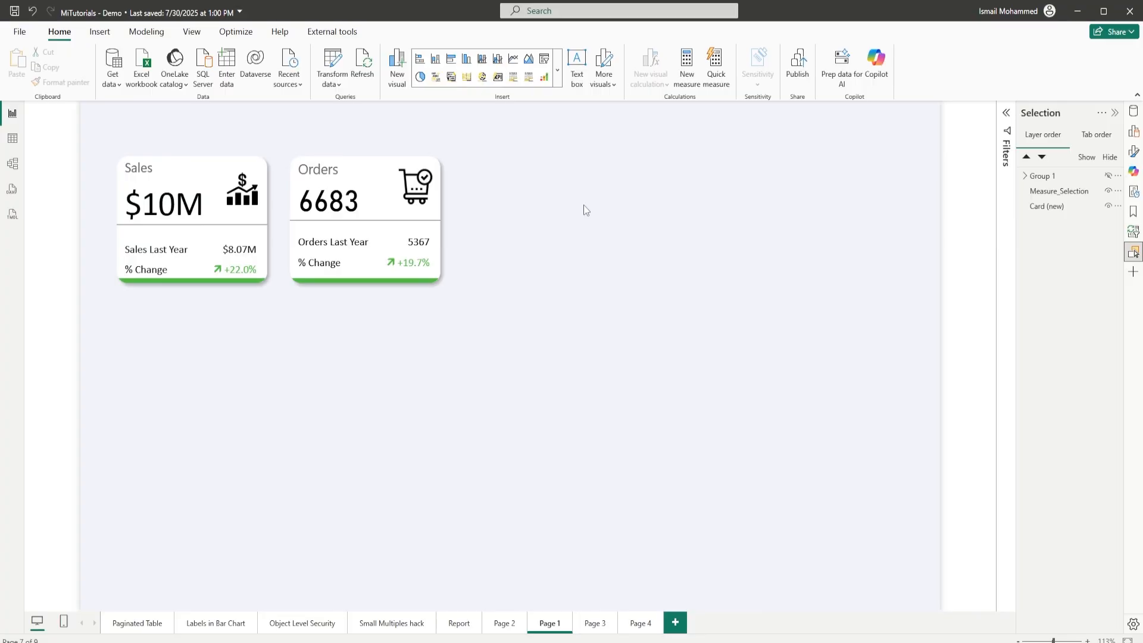
mouse_move(347, 329)
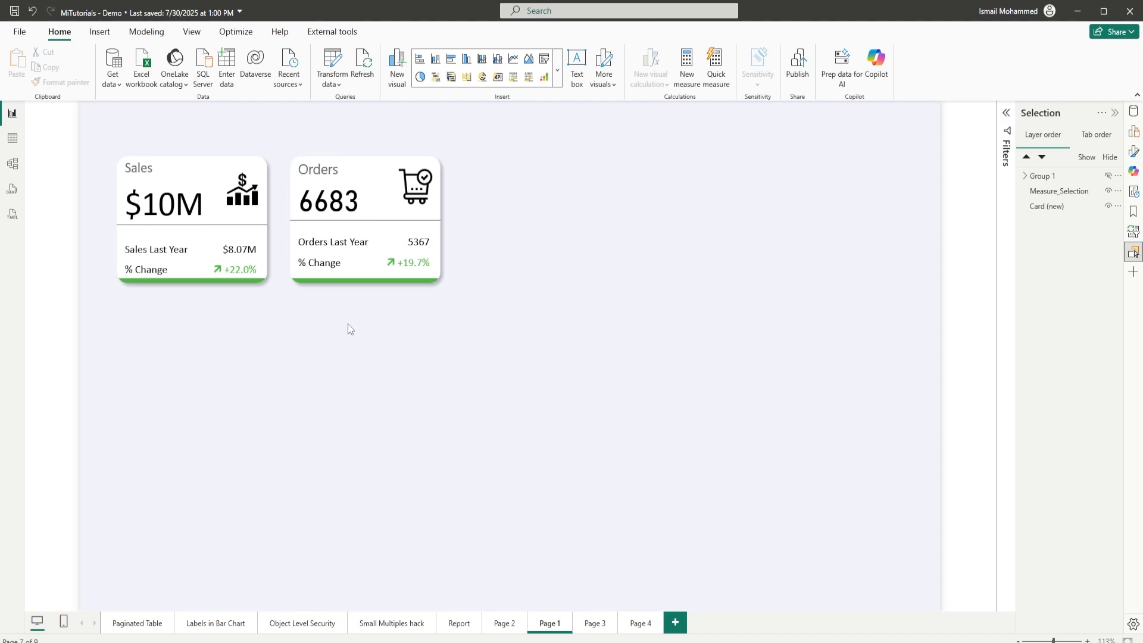
mouse_move(357, 325)
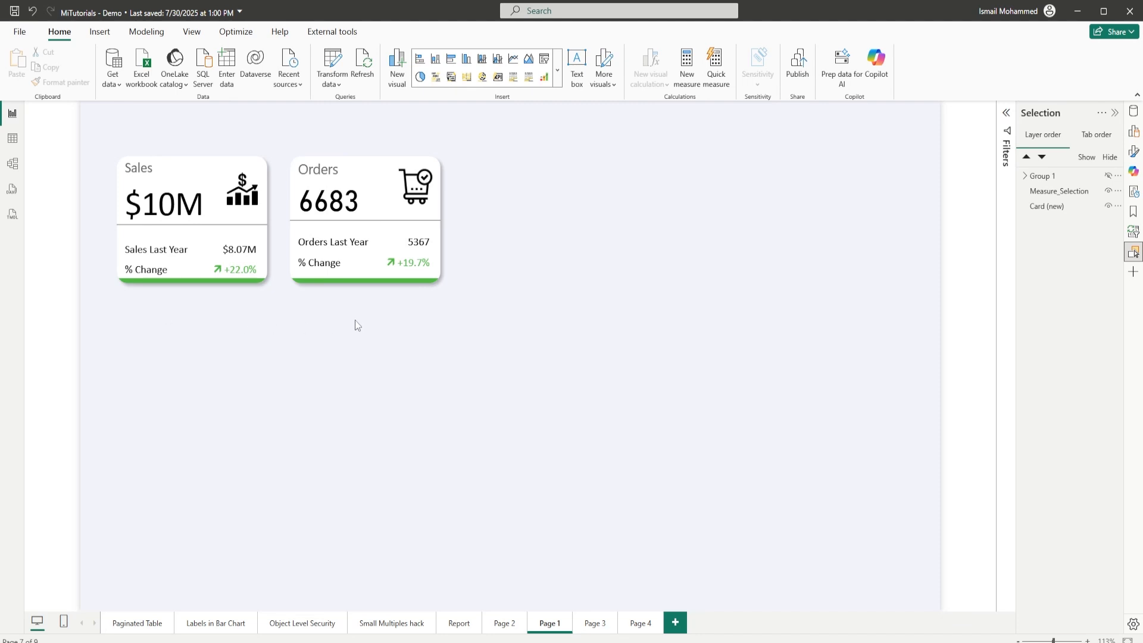
mouse_move(348, 320)
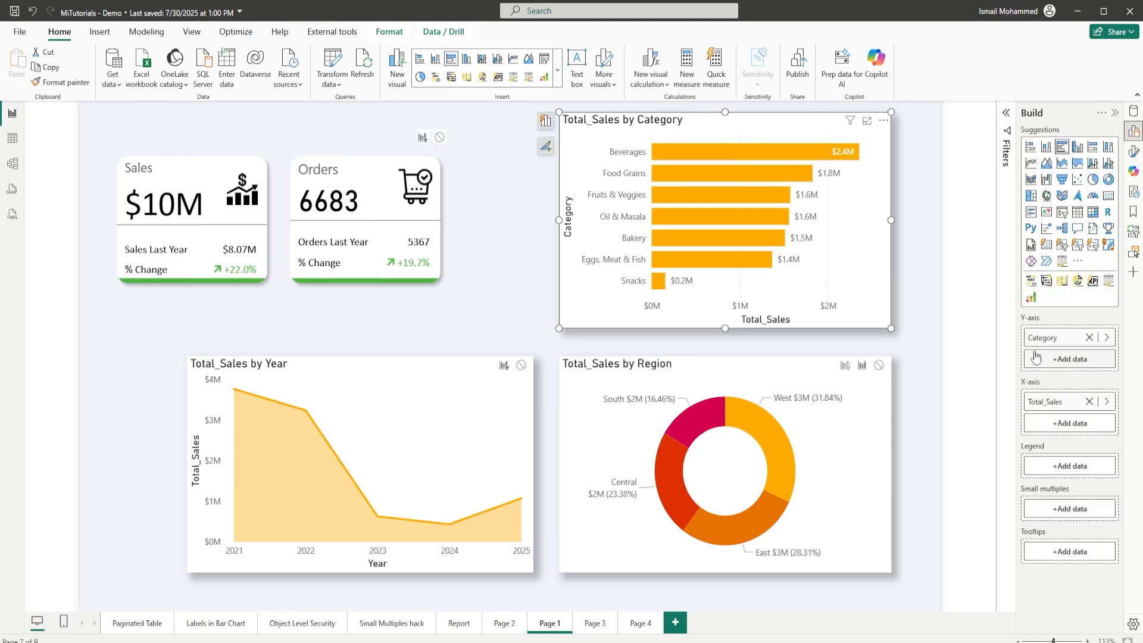
mouse_move(1050, 402)
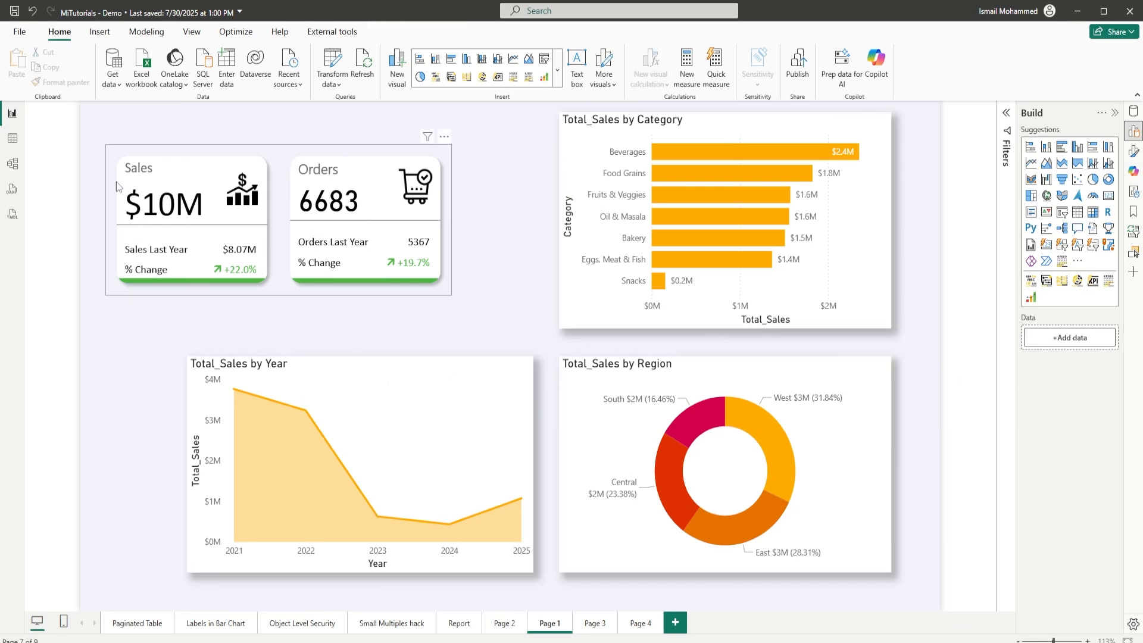
Step: Open the New parameter dropdown on the Modeling tab
click(146, 31)
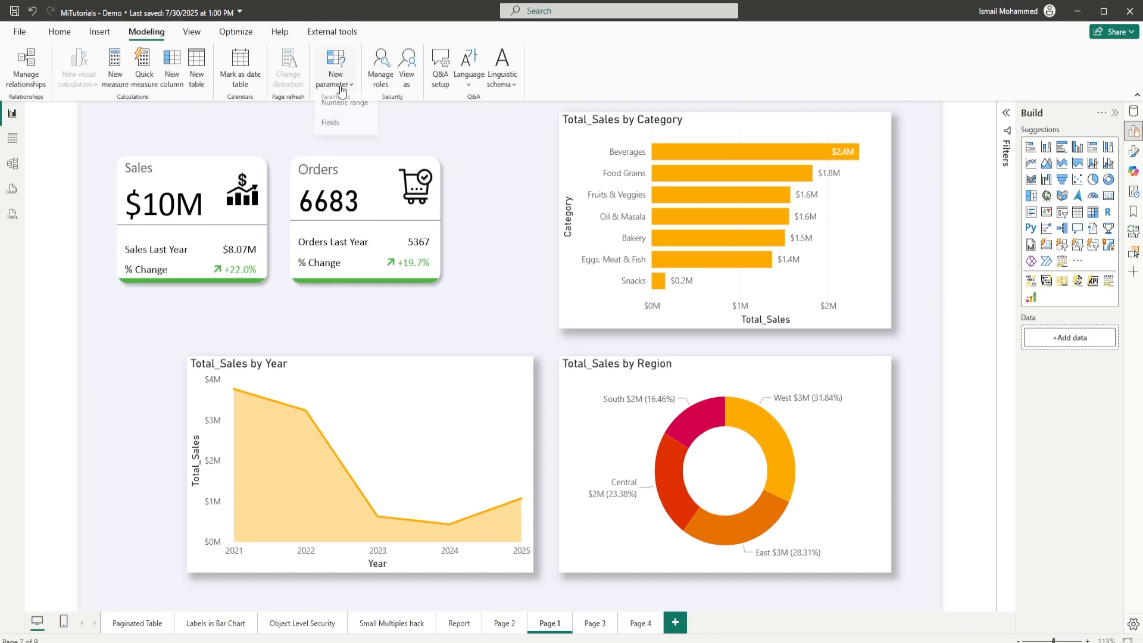
Step: Name the fields parameter Measure_Selection, add Total No Of Orders, and move Total_Sales first
click(330, 123)
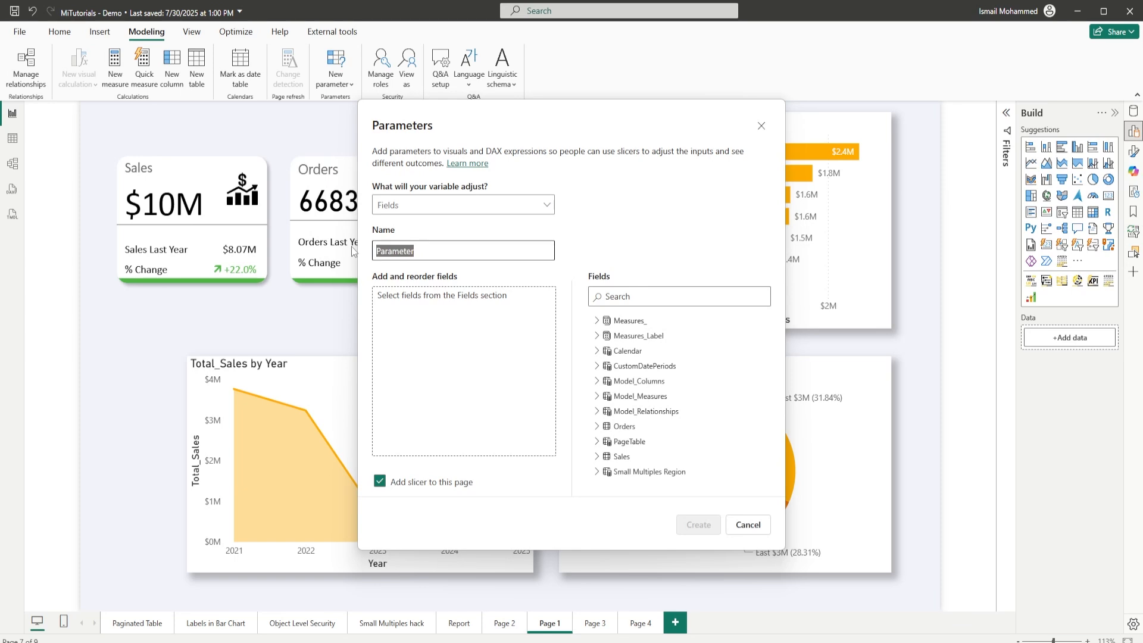
text(Measure)
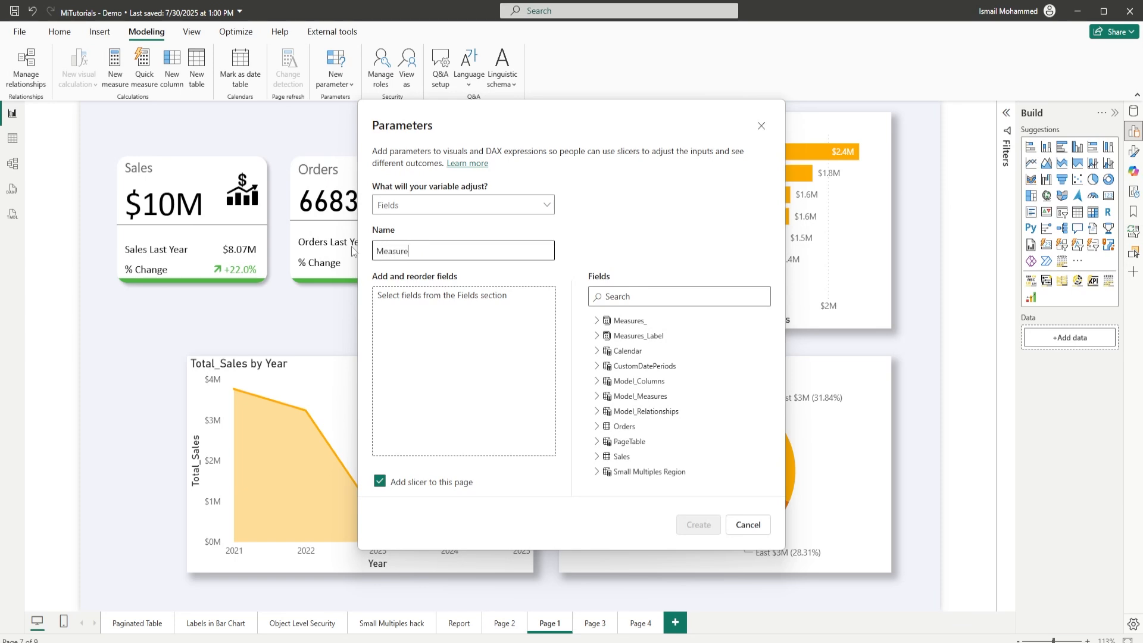
text(_Selection)
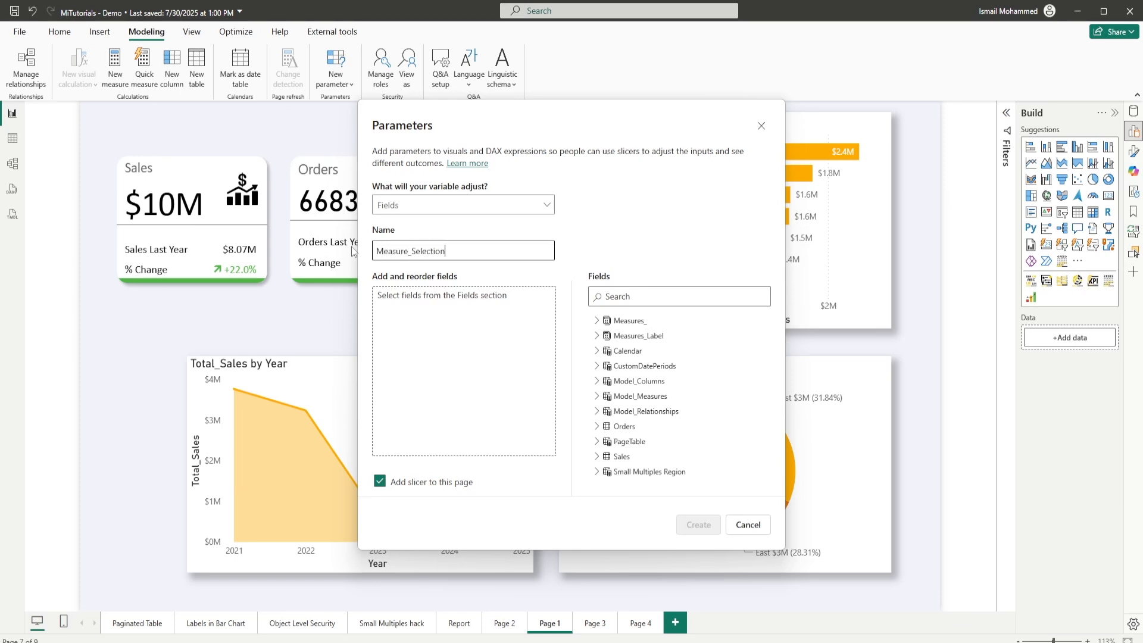
click(597, 321)
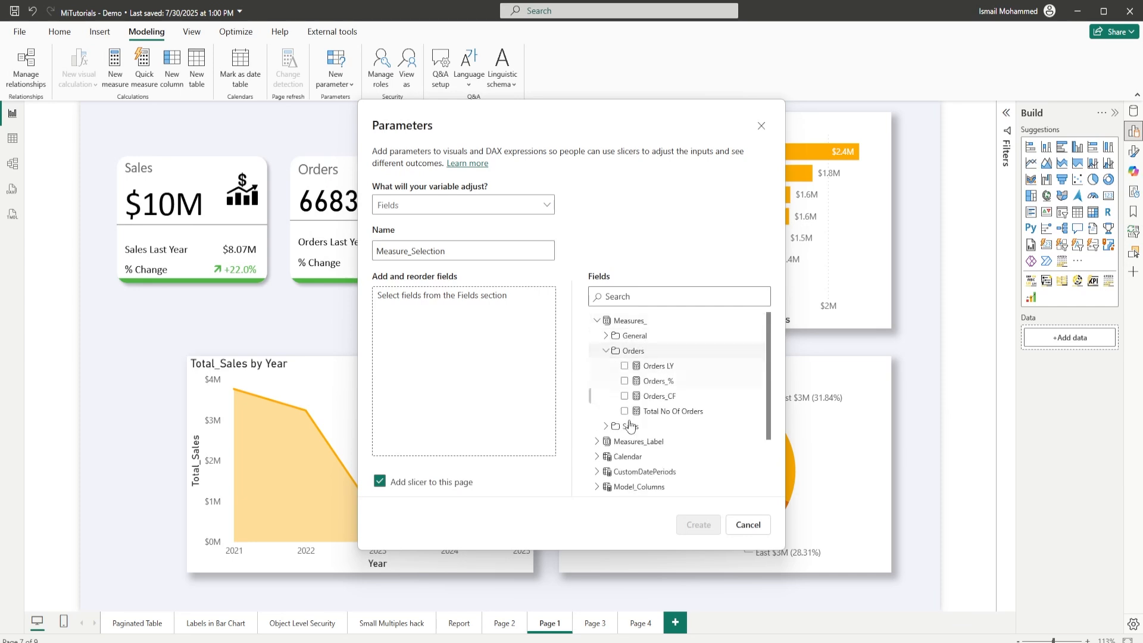
click(625, 410)
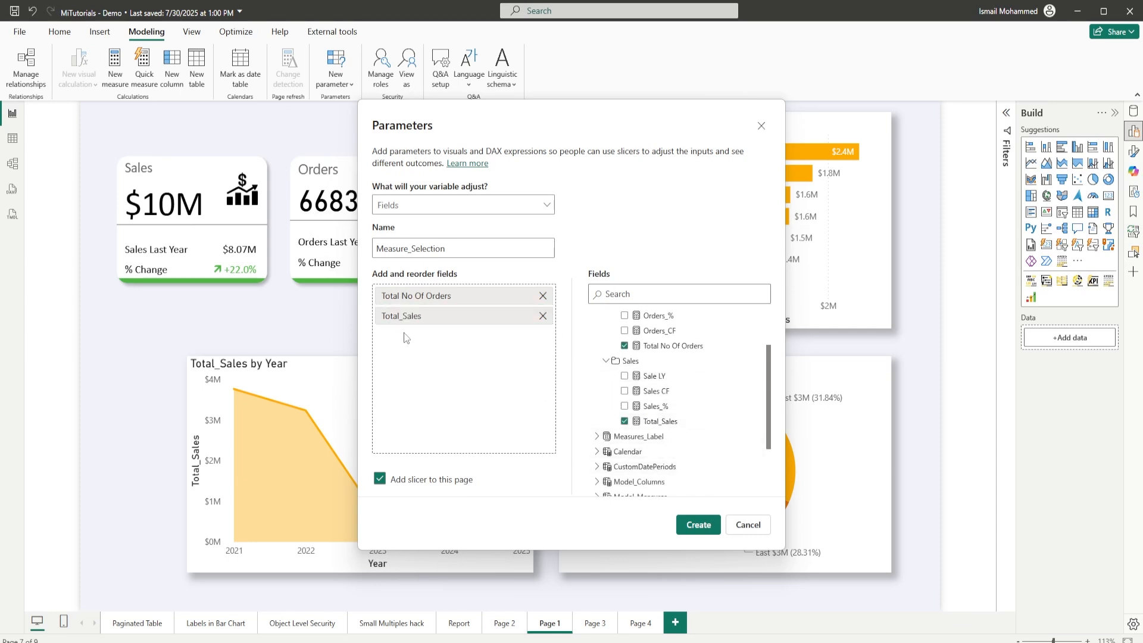
drag(400, 315, 399, 285)
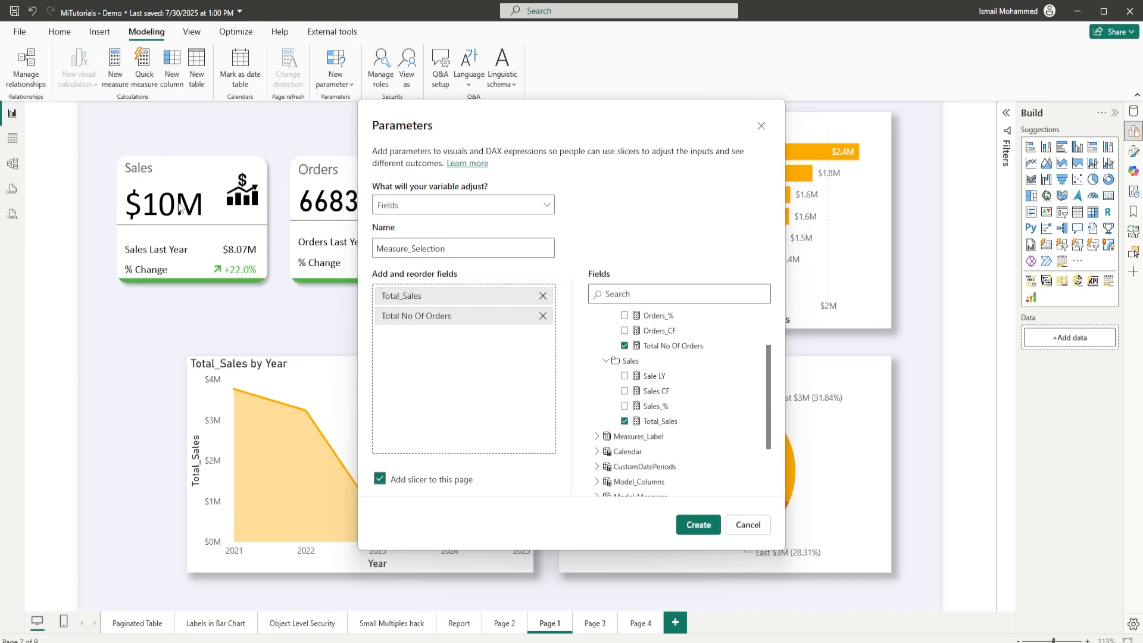
mouse_move(306, 218)
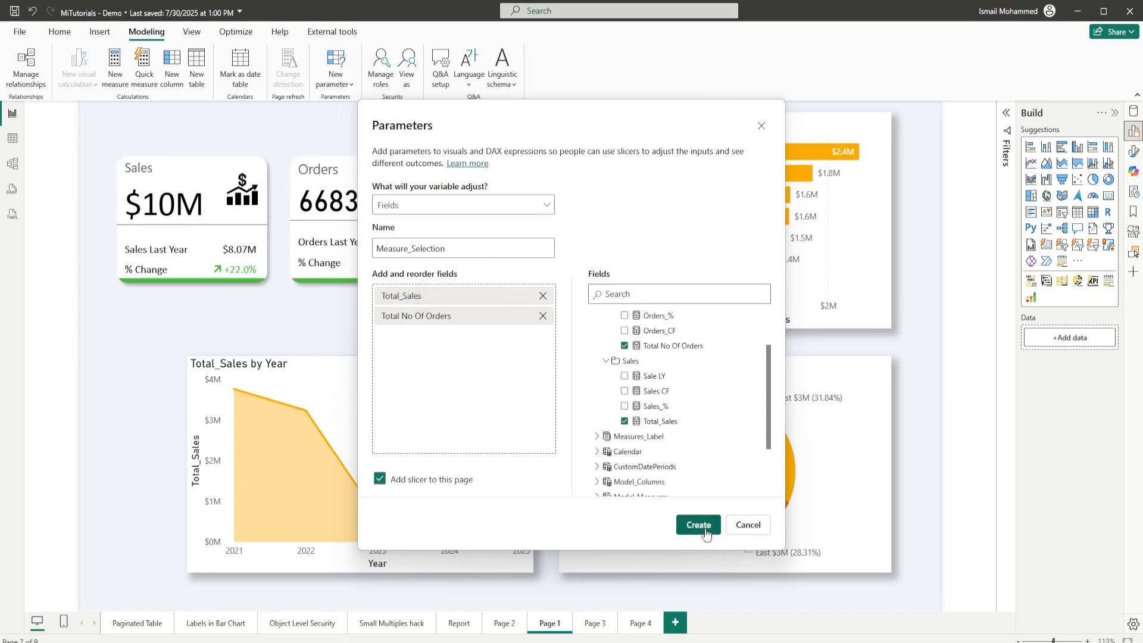
Step: Create Measure_Selection and switch its generated slicer to a Button slicer
click(698, 526)
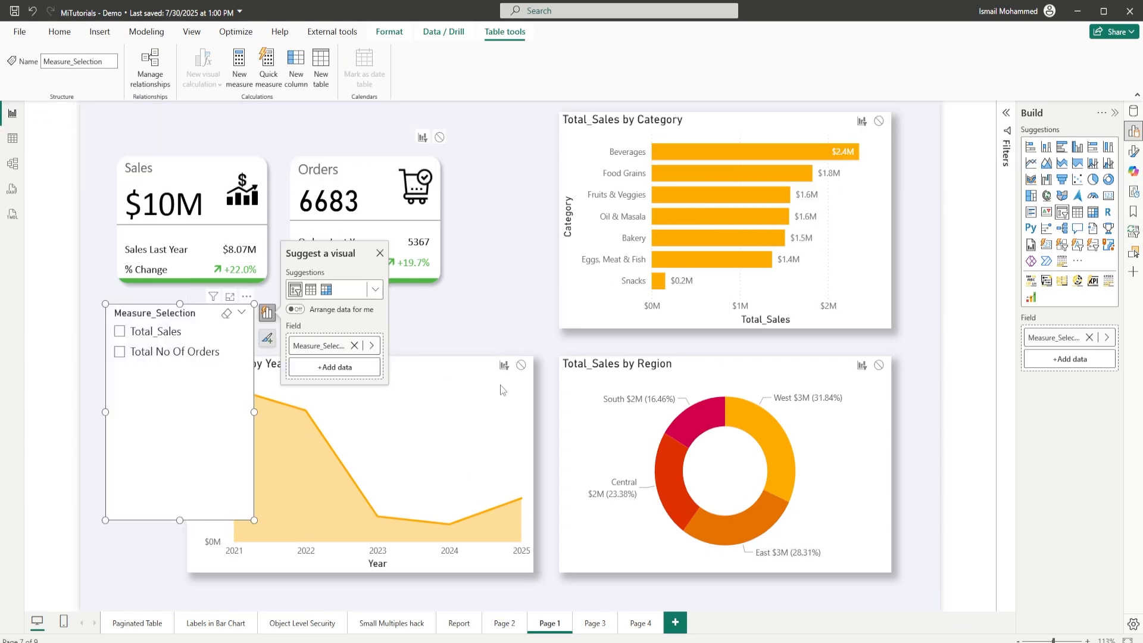
mouse_move(1062, 197)
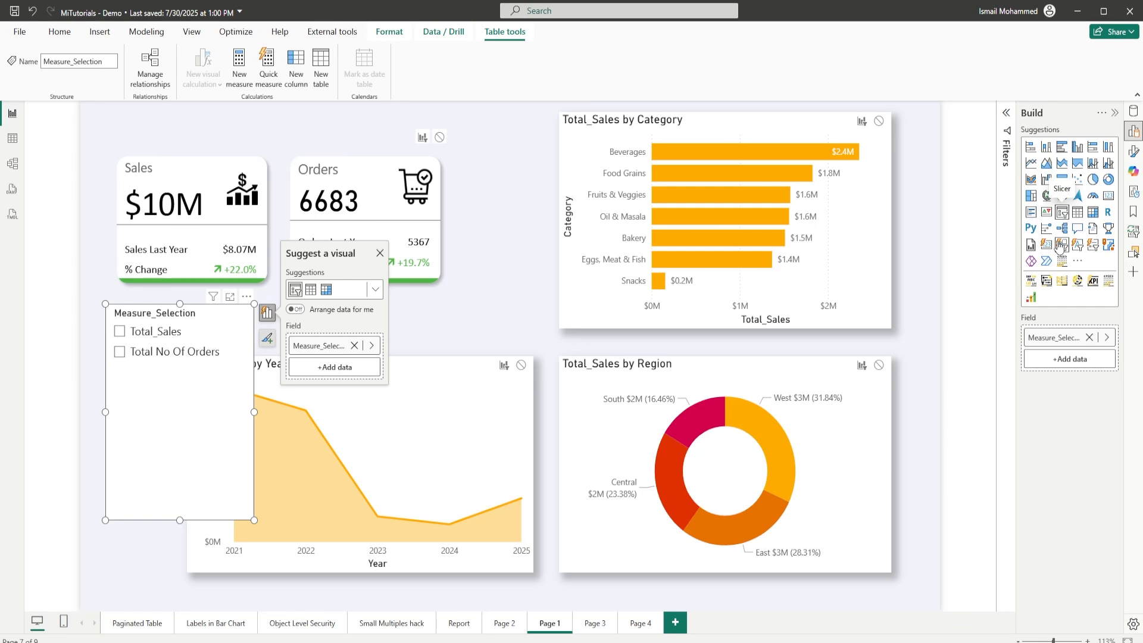
click(59, 32)
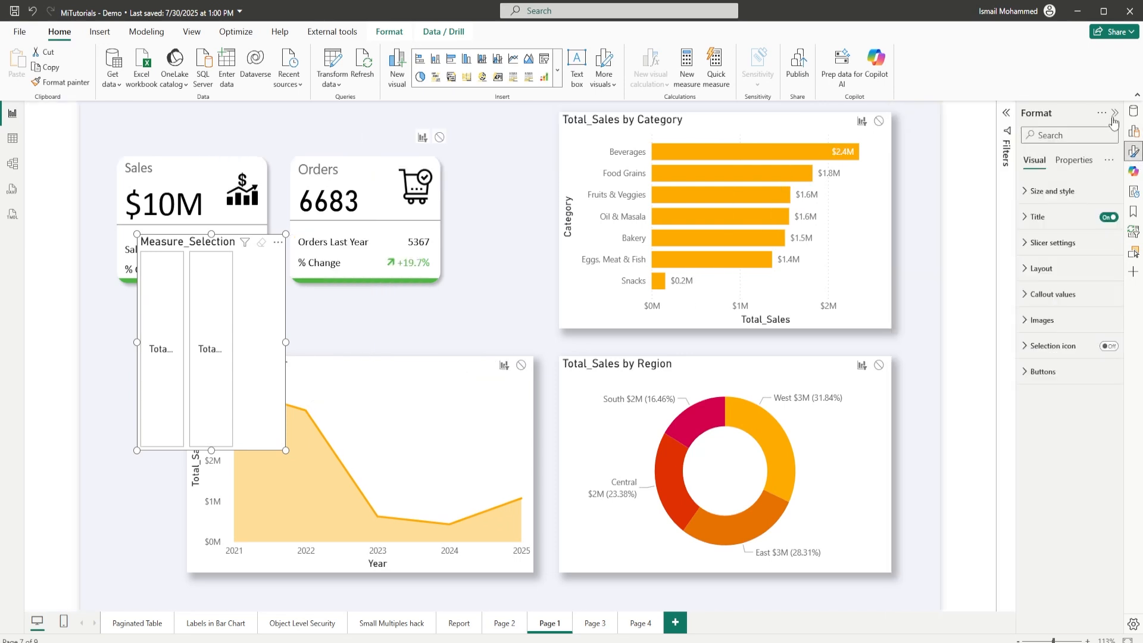
Step: Turn off the slicer title and enable Force selection with Single select
click(299, 243)
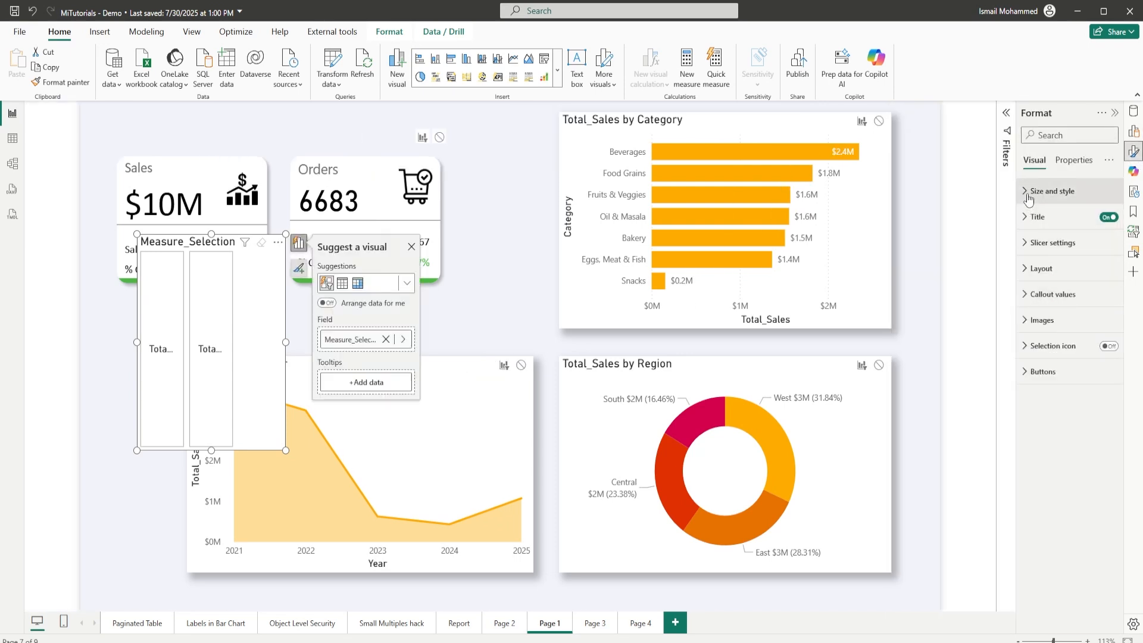
click(1051, 192)
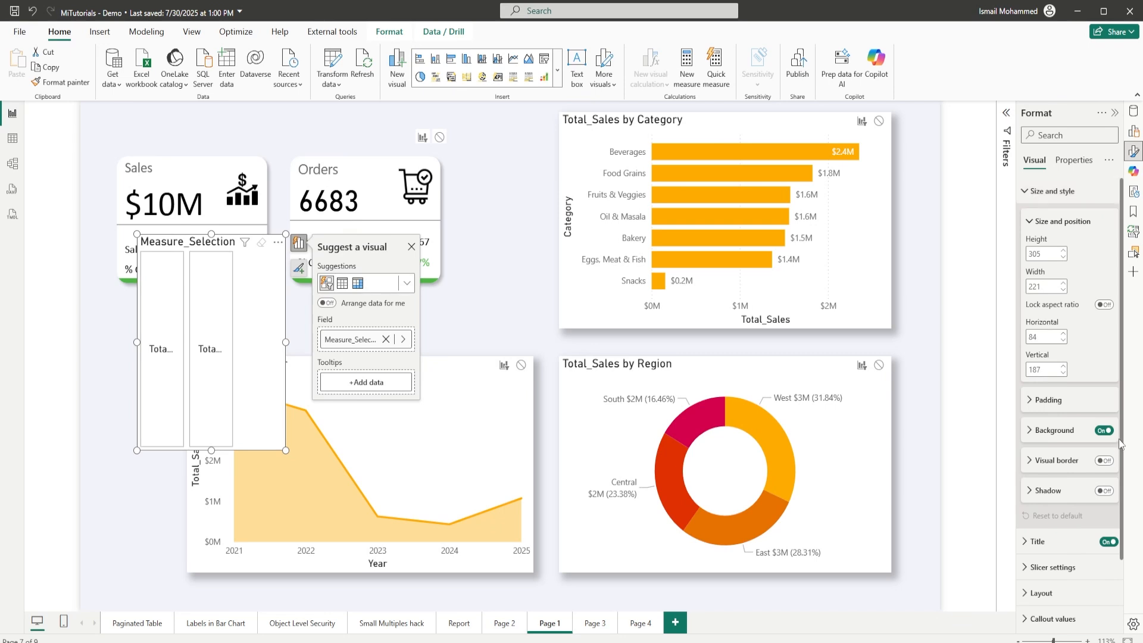
click(1051, 191)
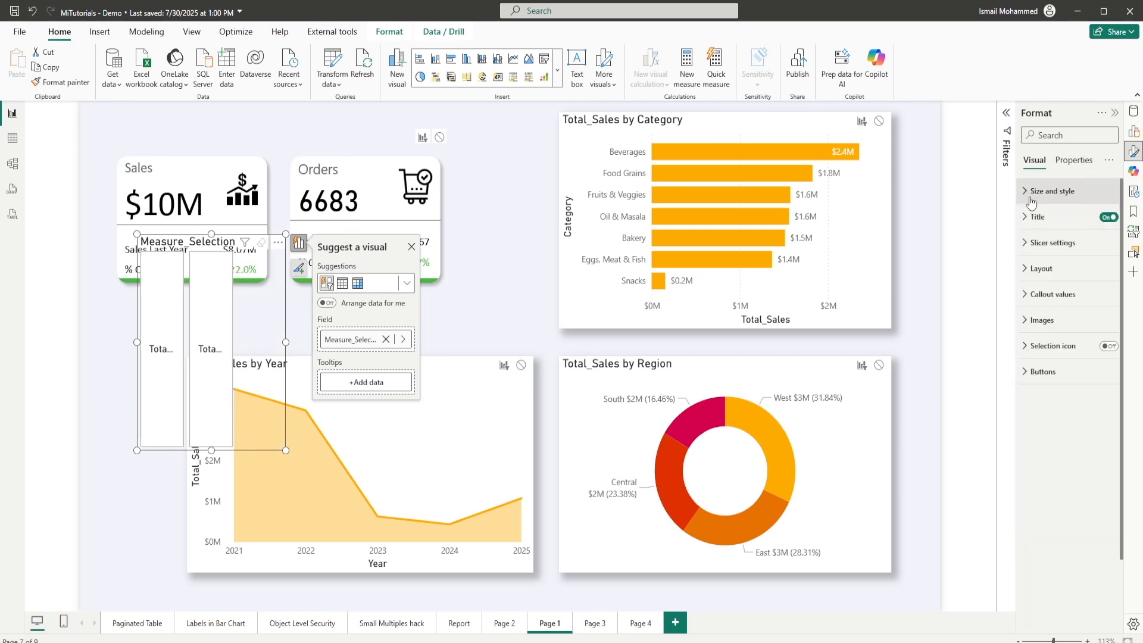
click(1107, 217)
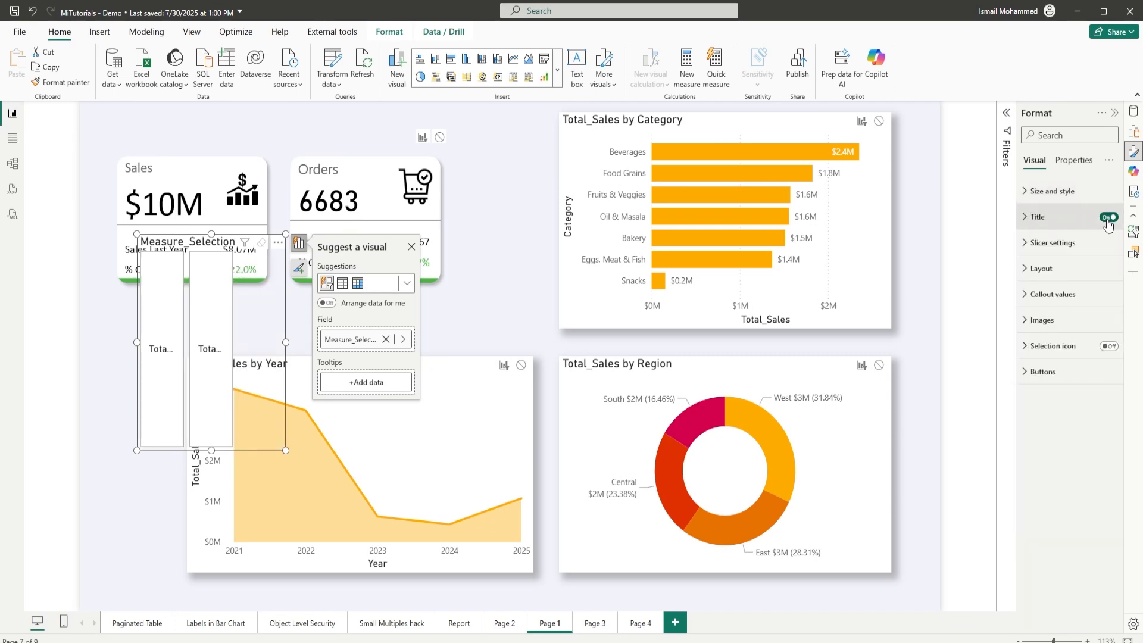
click(1053, 243)
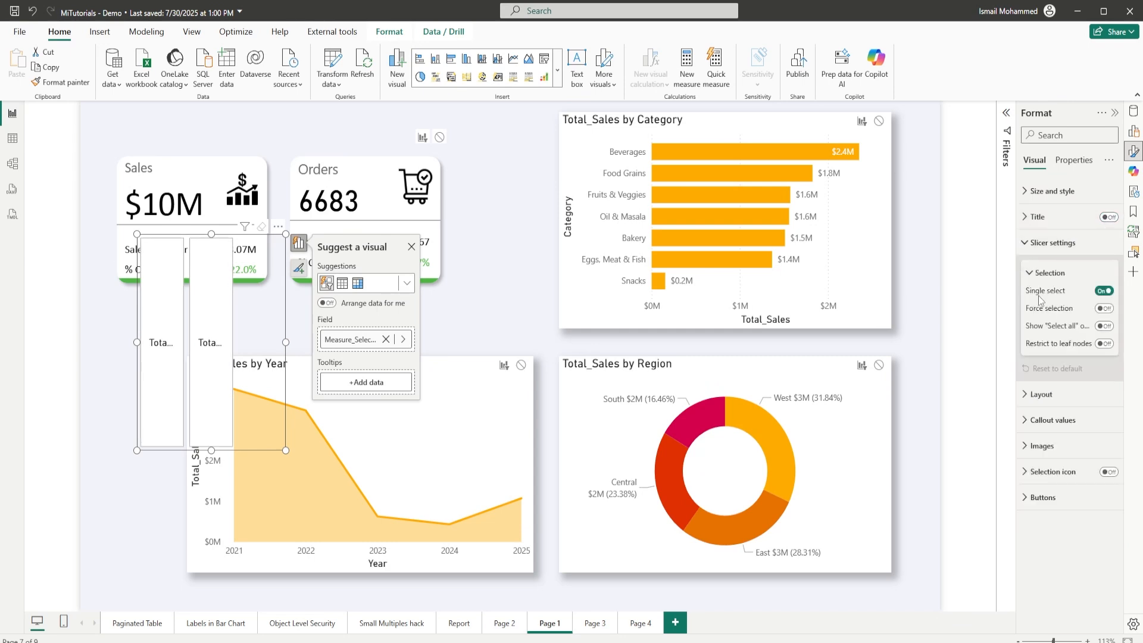
click(1105, 290)
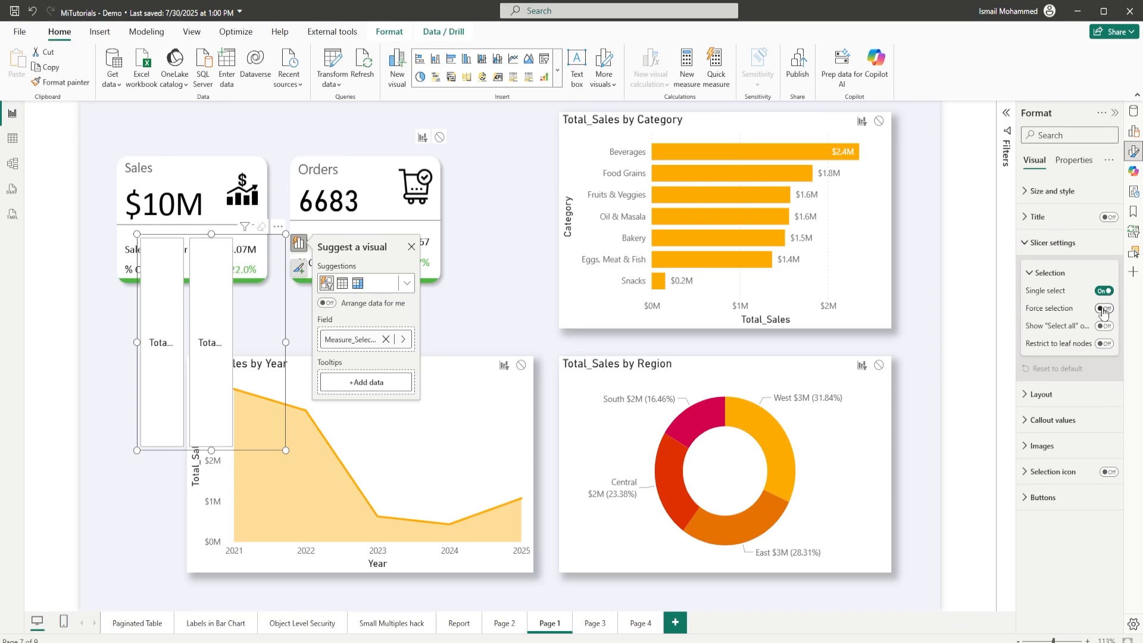
click(1104, 309)
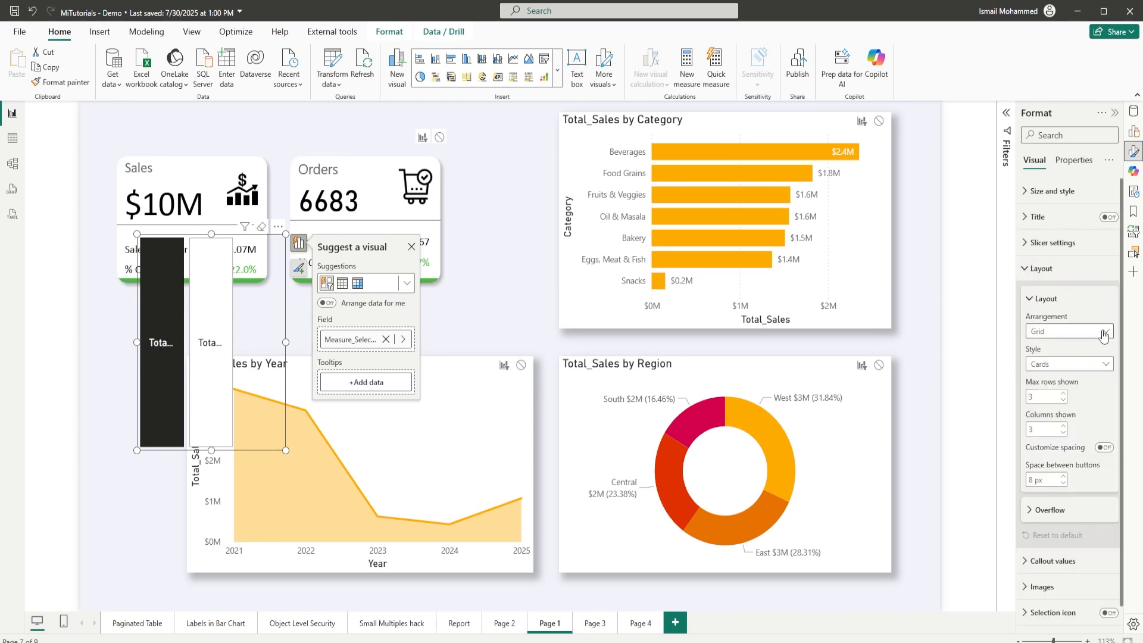
Step: Set Arrangement to Single row and move the button slicer onto the Sales card
click(1068, 331)
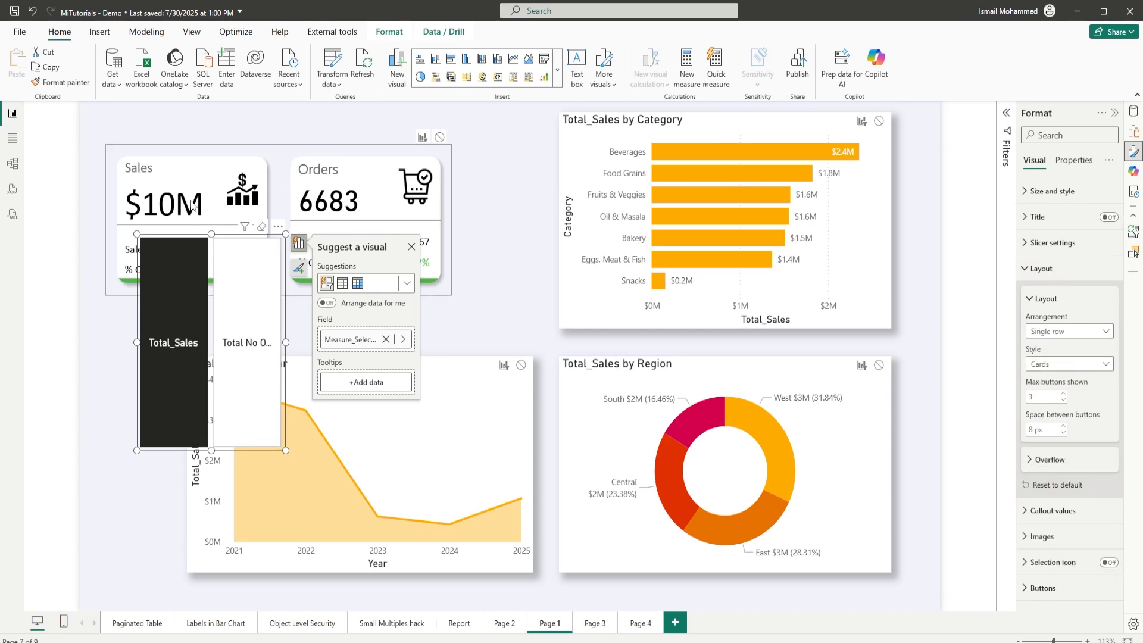
mouse_move(1059, 336)
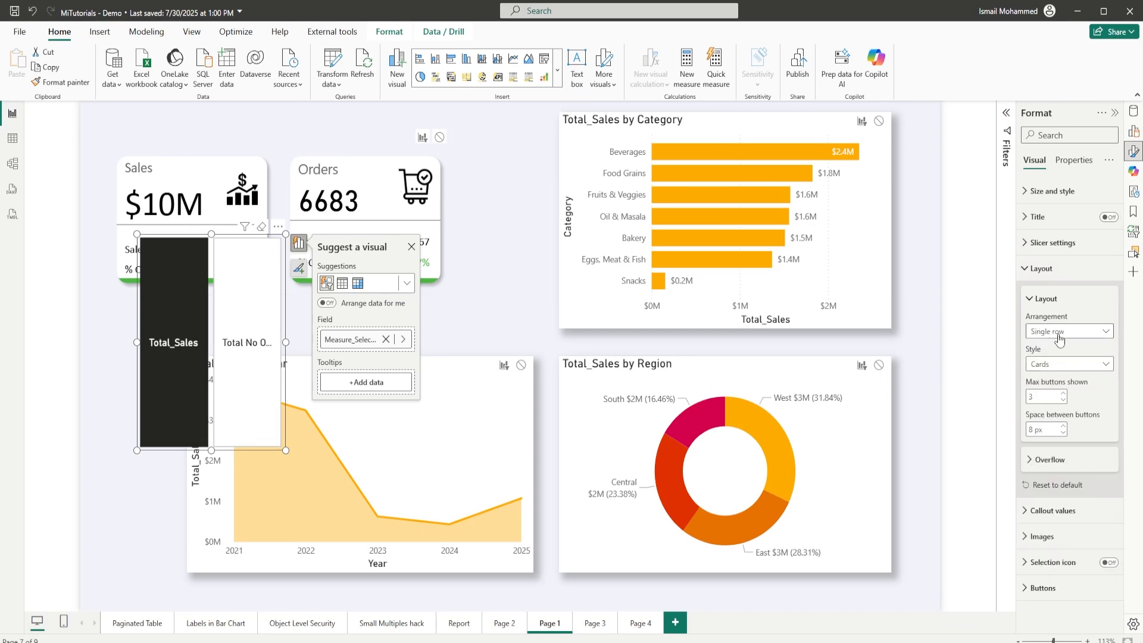
mouse_move(358, 228)
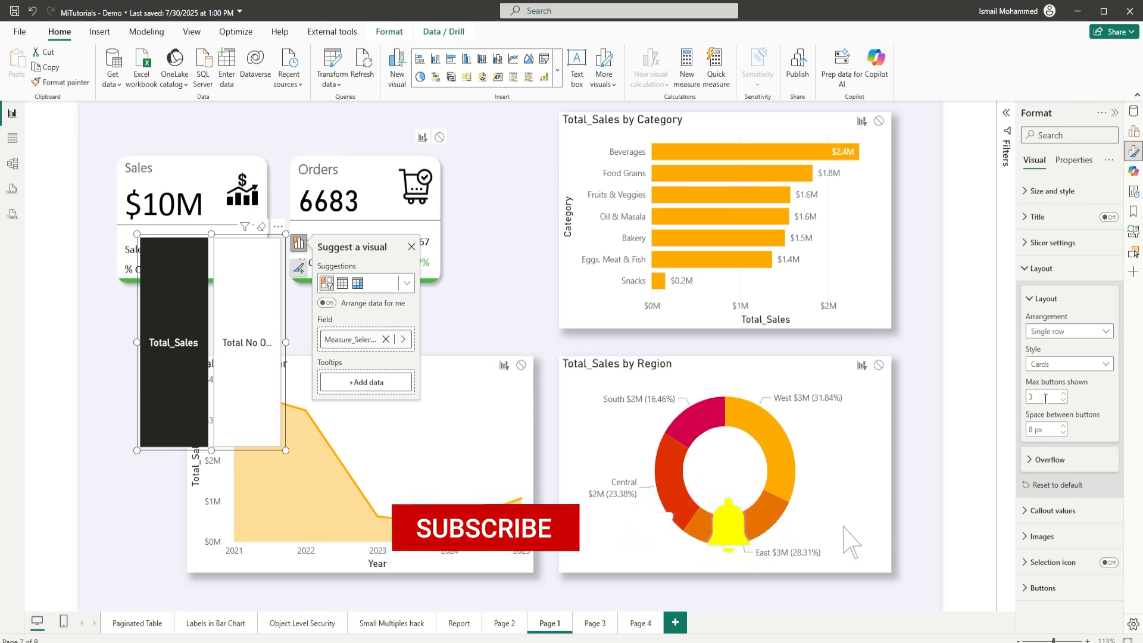
click(647, 543)
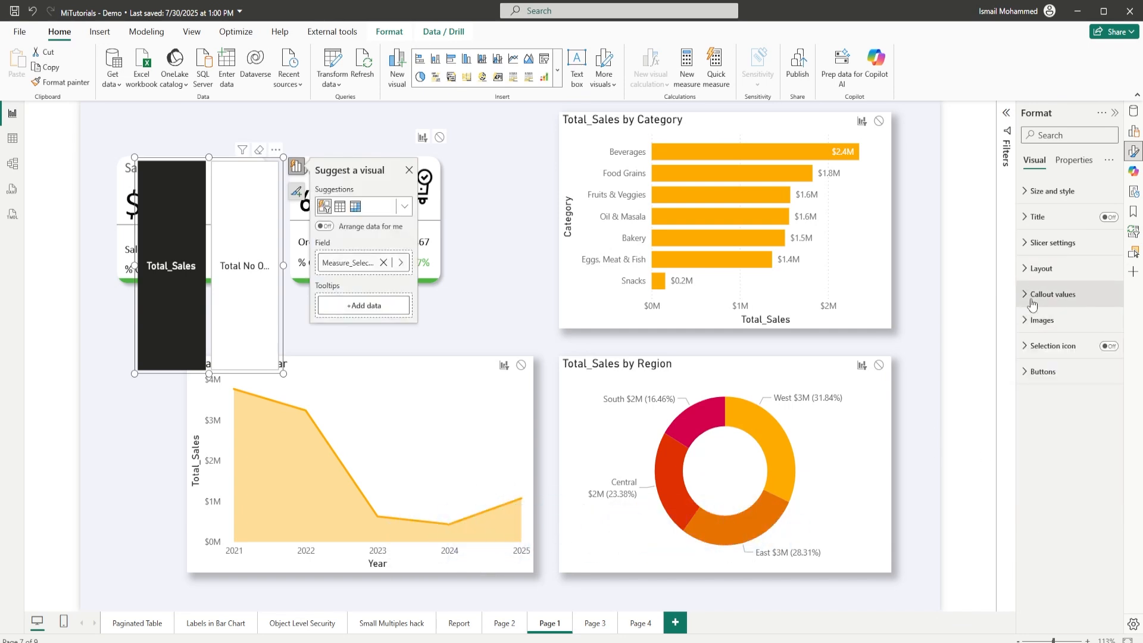
Step: Turn off Callout values on the slicer buttons and collapse that section
click(1053, 294)
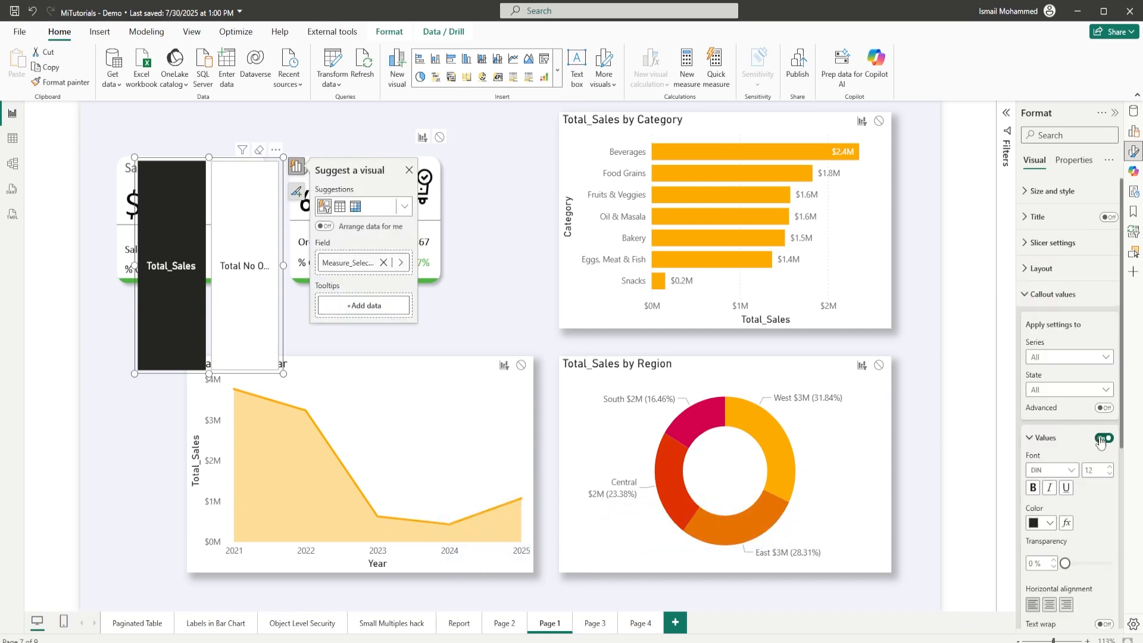
click(1105, 438)
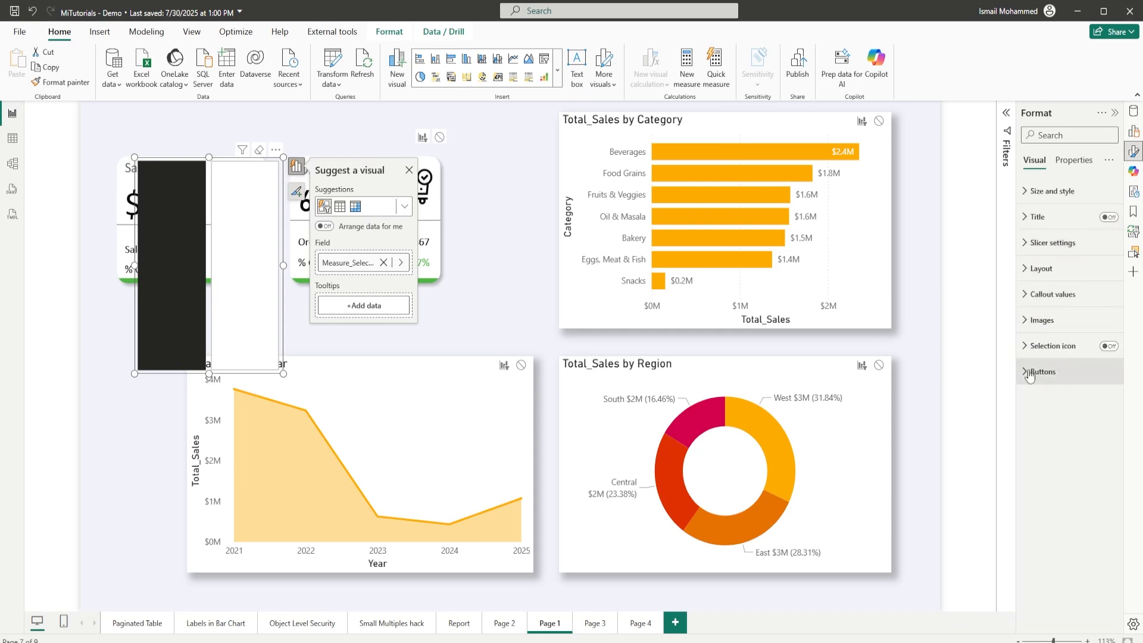
Step: Turn off button Fill and Border, then deselect to view the transparent tiles
click(1042, 372)
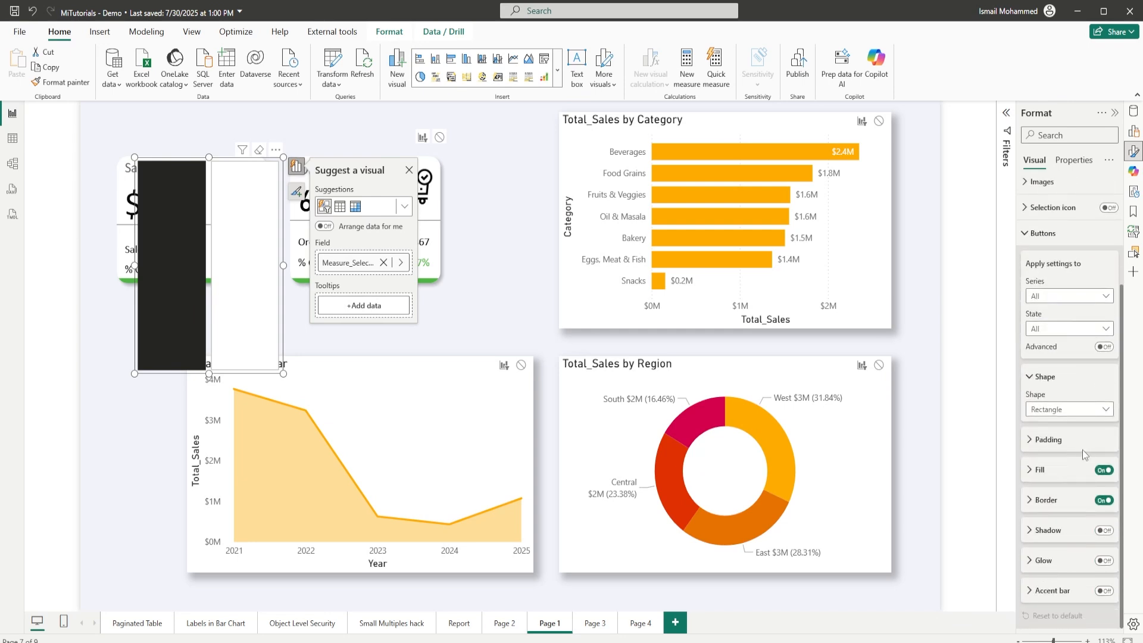
click(1104, 470)
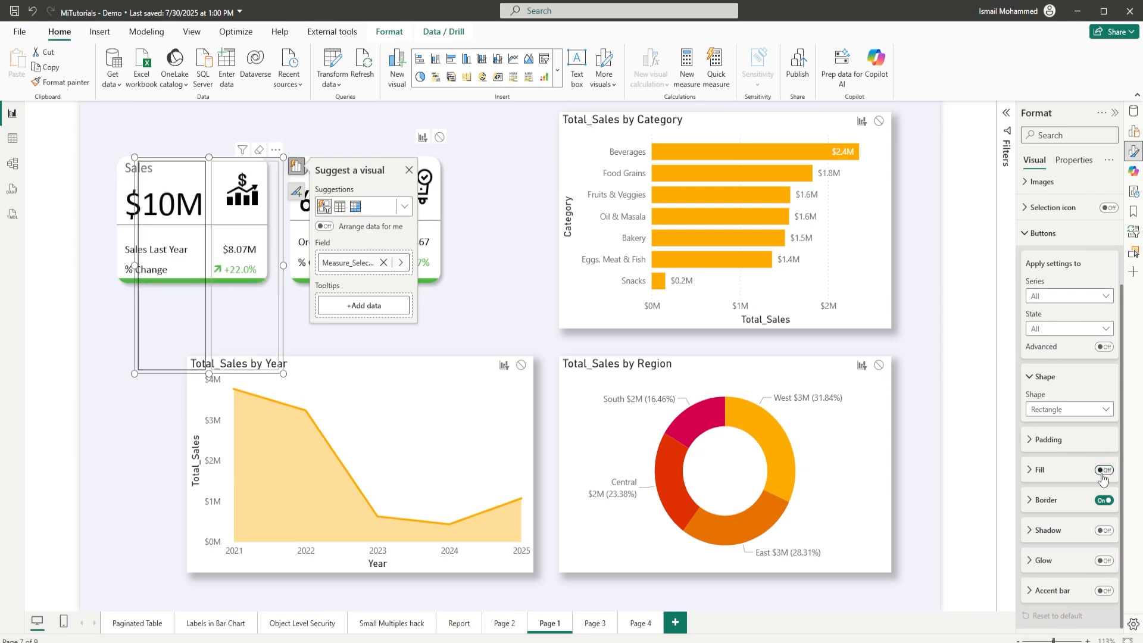
click(1104, 470)
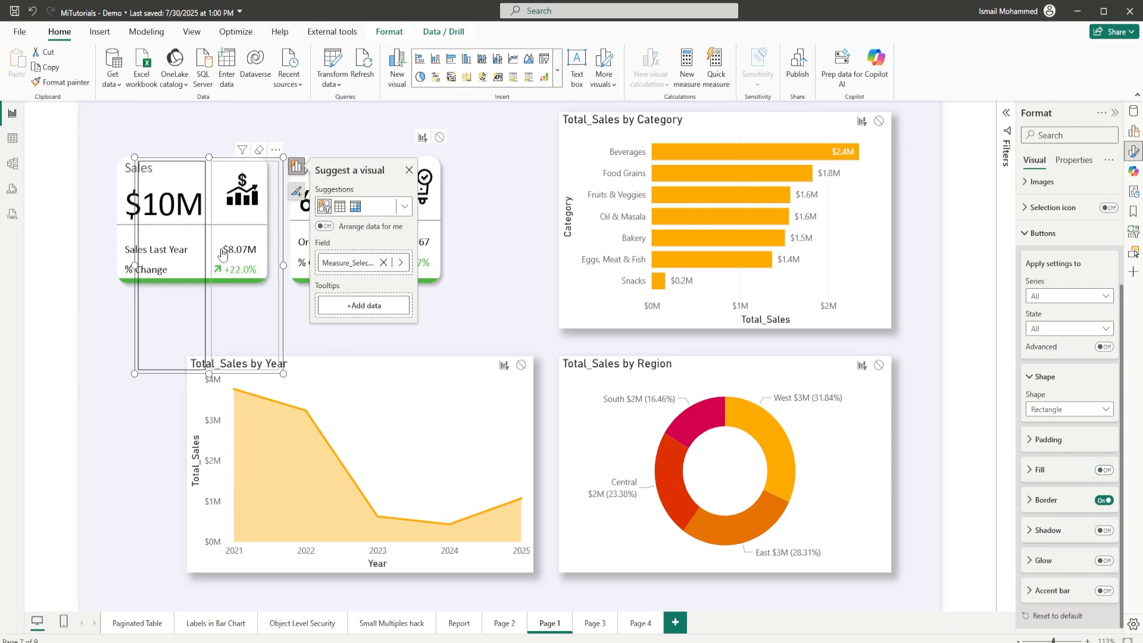
mouse_move(218, 362)
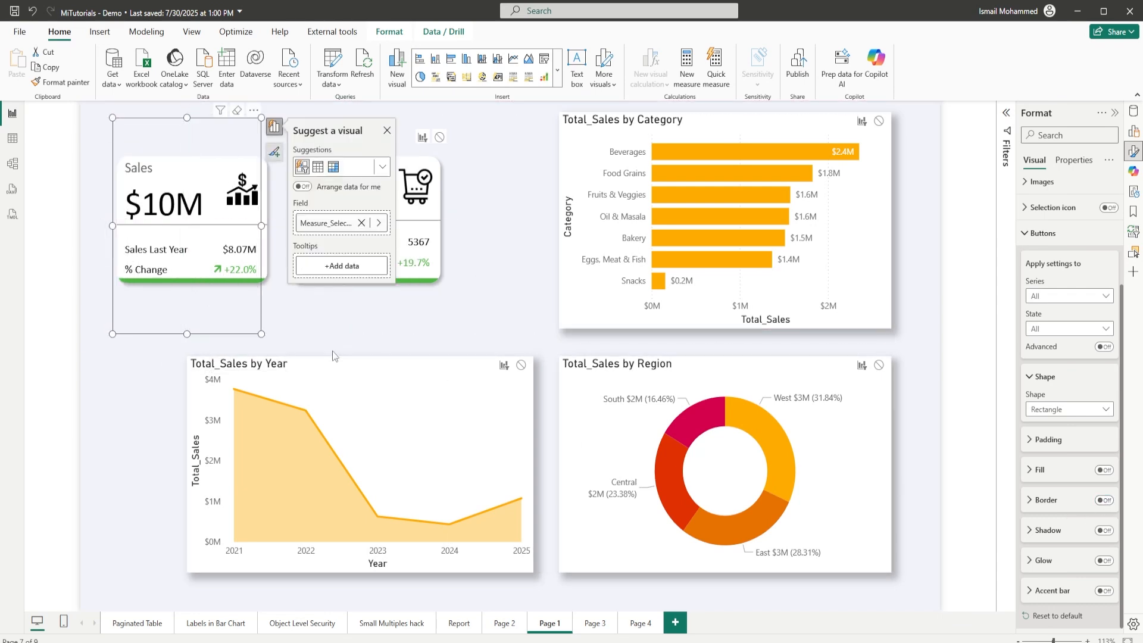
click(387, 131)
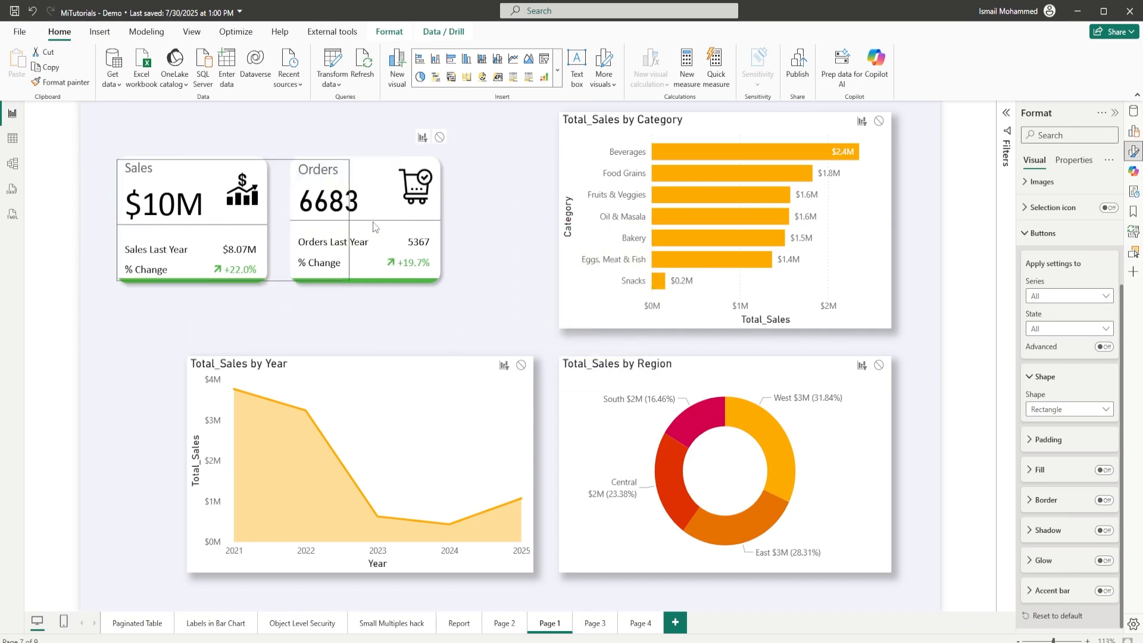
Step: Select the buttons over the KPI cards and turn Buttons > Border back on
click(454, 168)
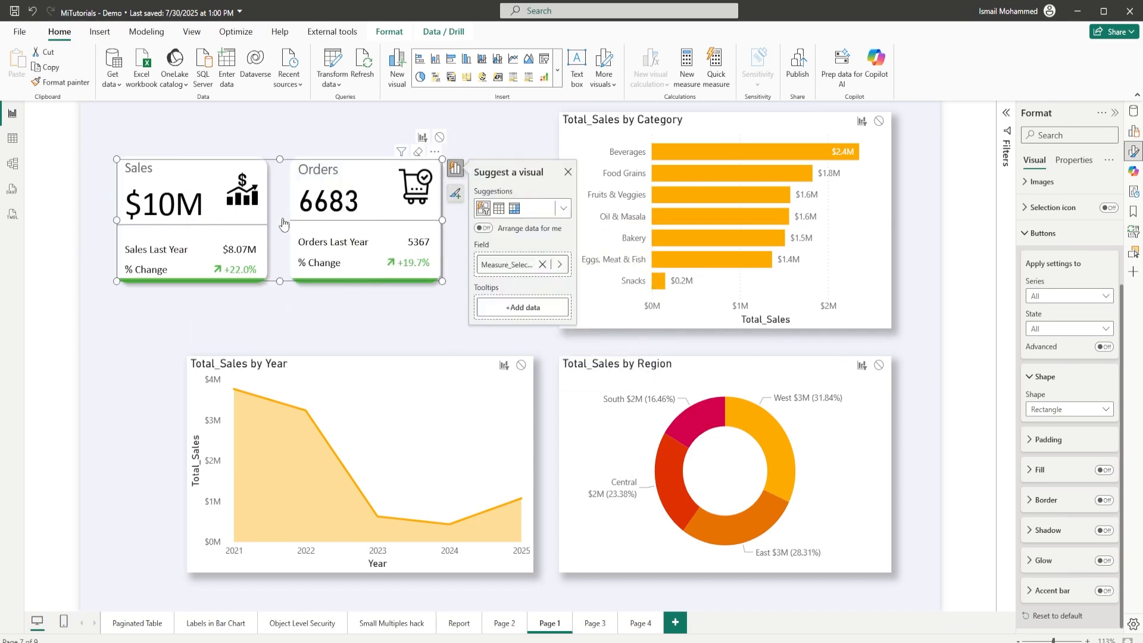
click(1104, 501)
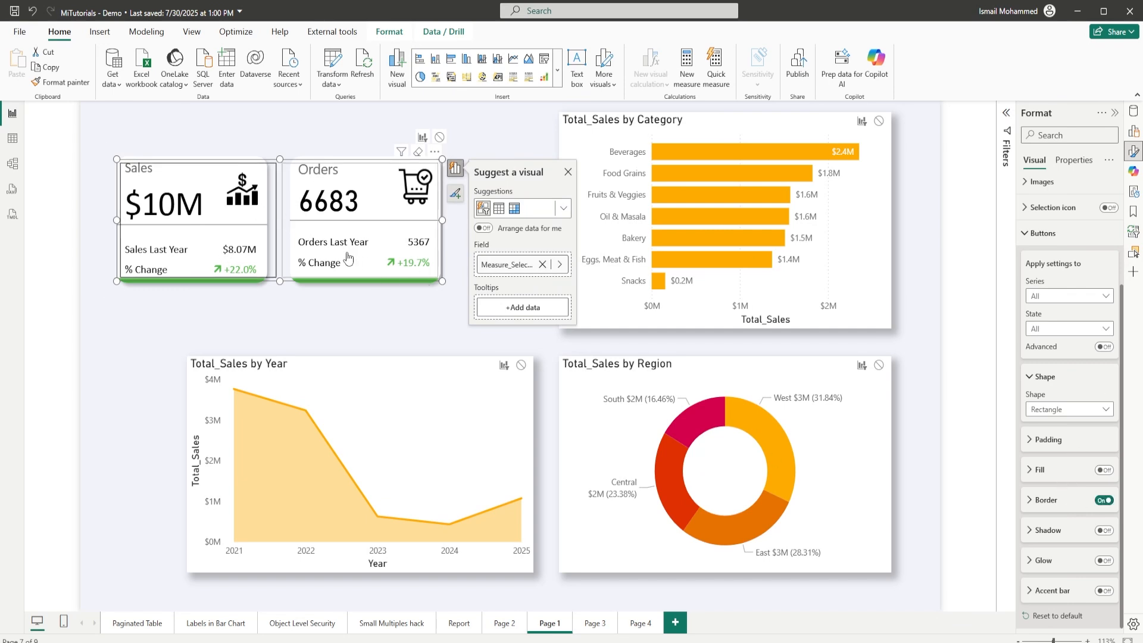
mouse_move(286, 239)
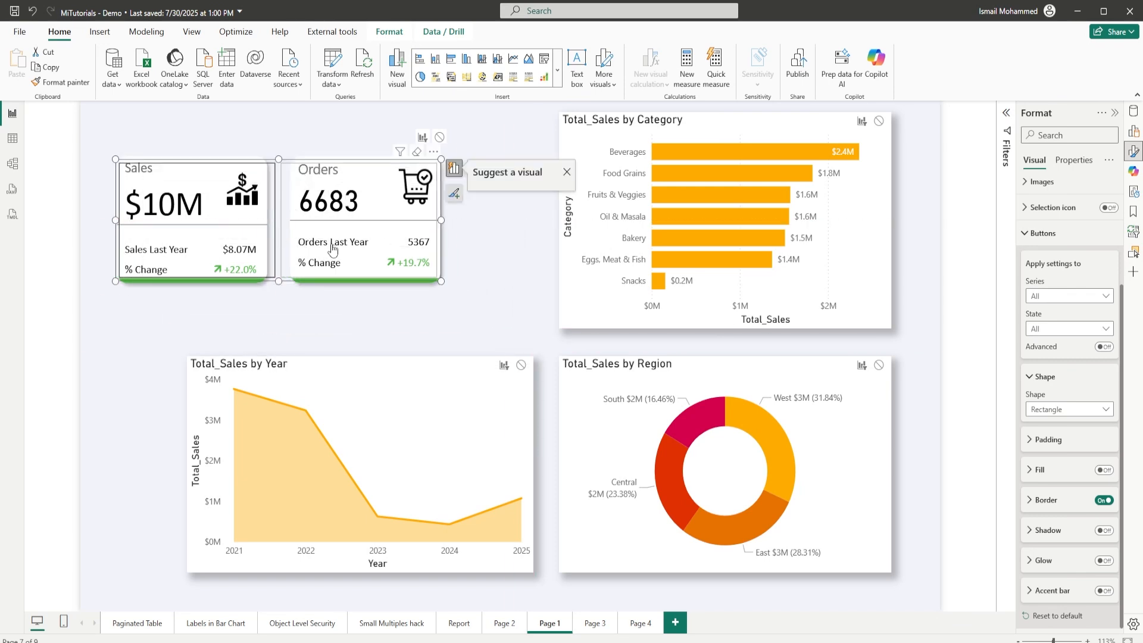
click(453, 168)
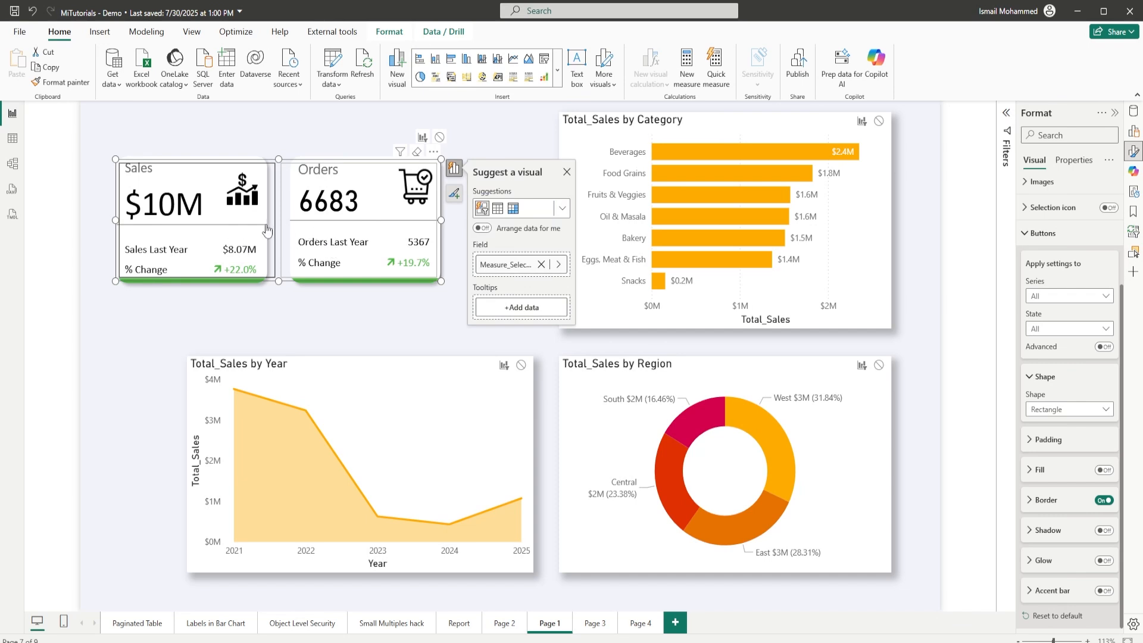
mouse_move(334, 235)
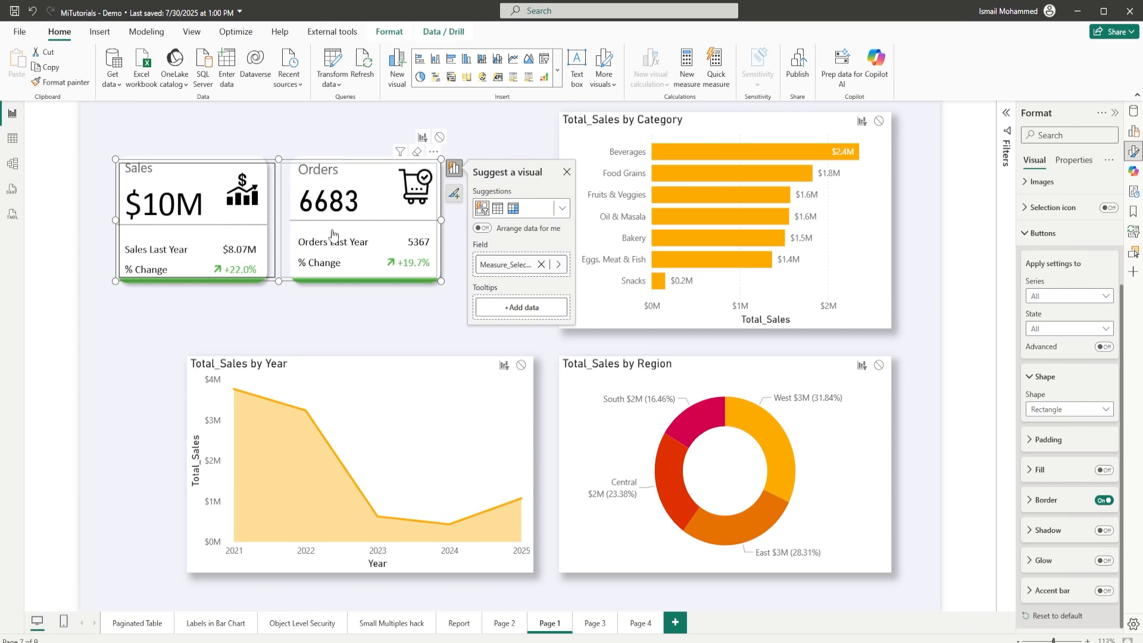
mouse_move(334, 244)
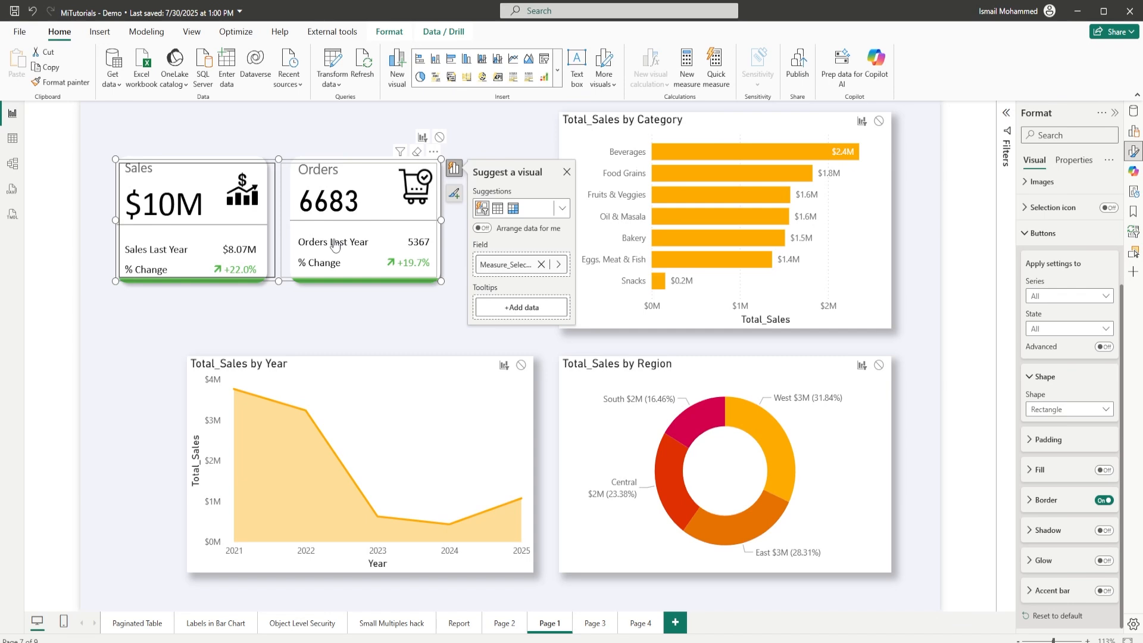
mouse_move(220, 227)
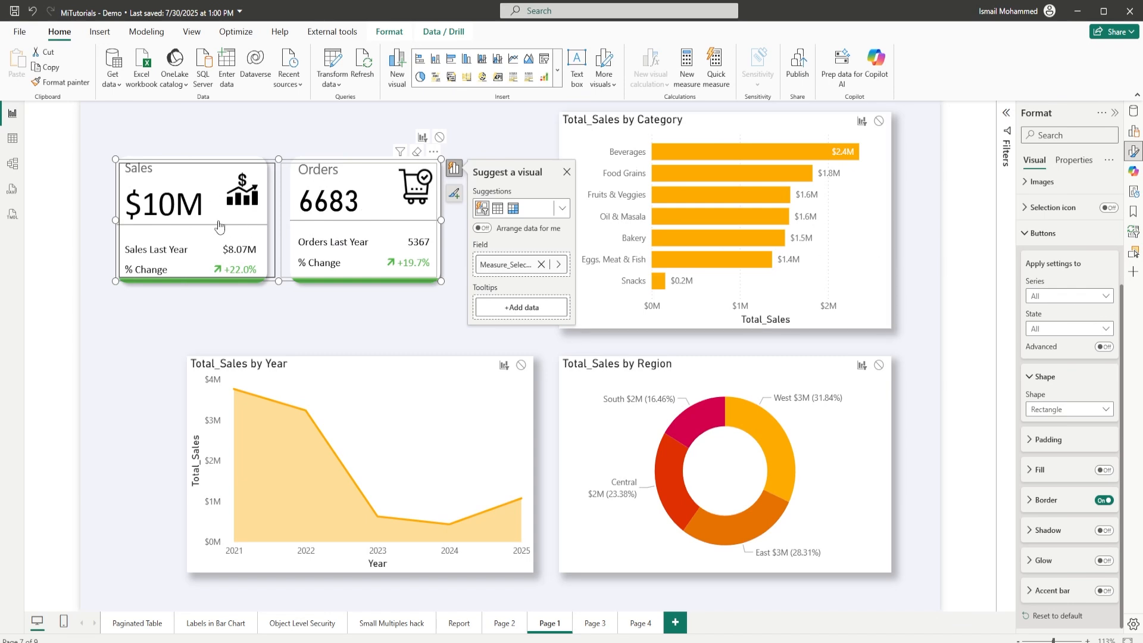
mouse_move(270, 219)
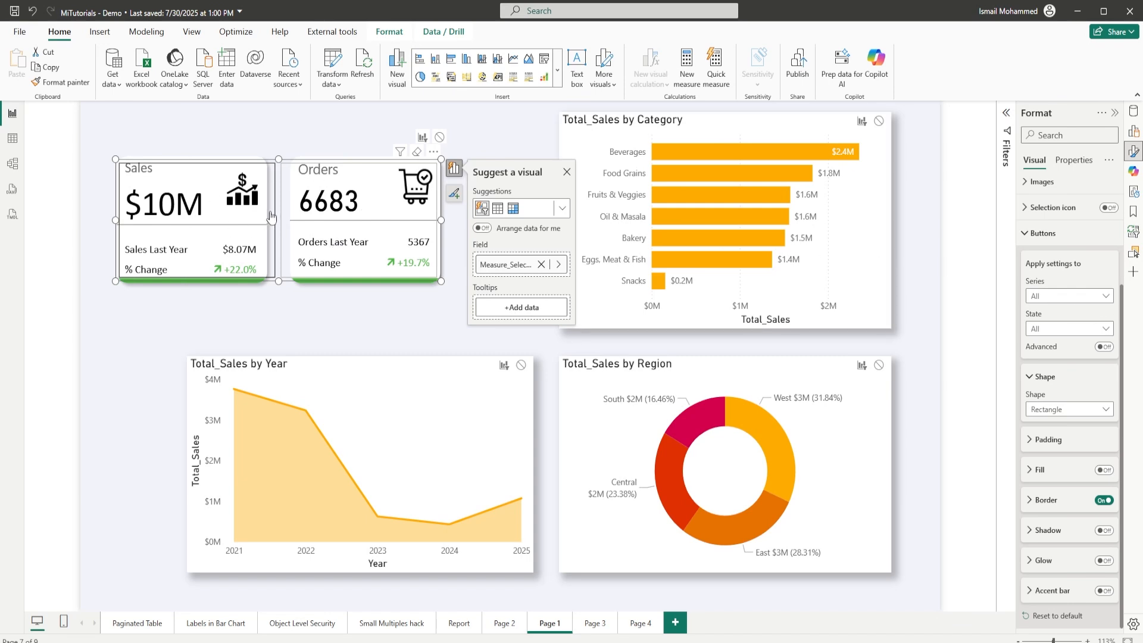
mouse_move(250, 234)
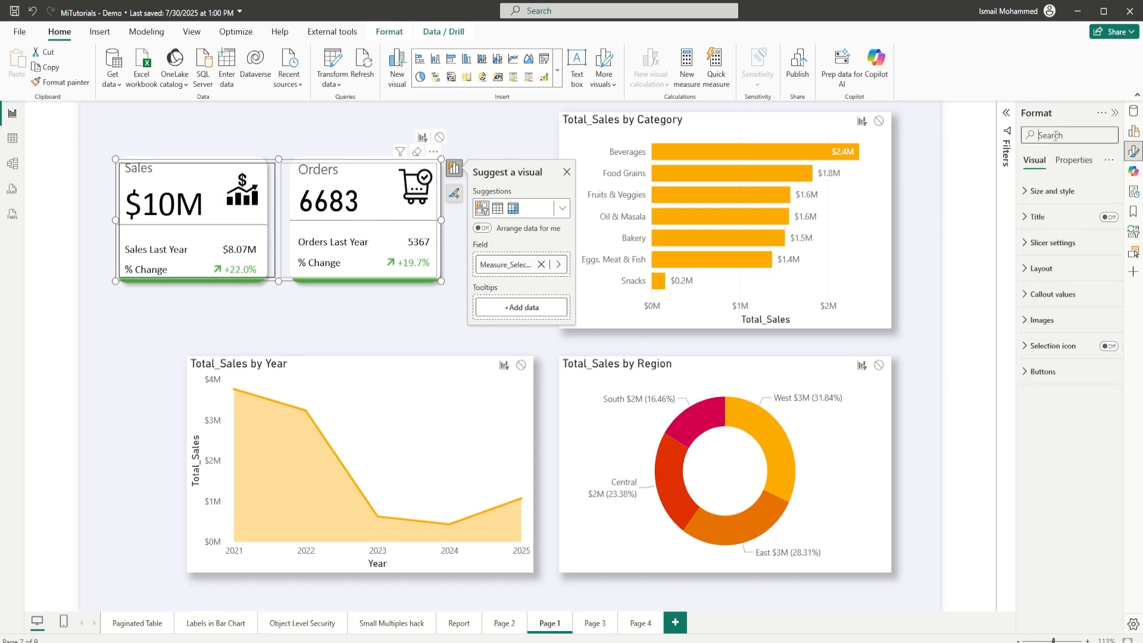
text(space)
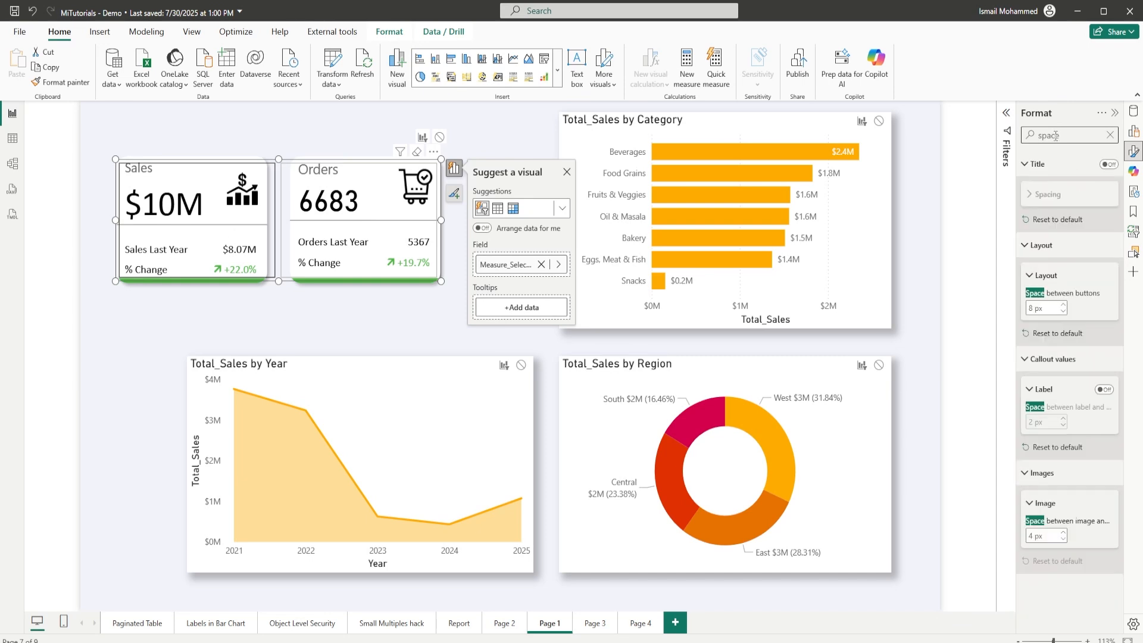
mouse_move(941, 301)
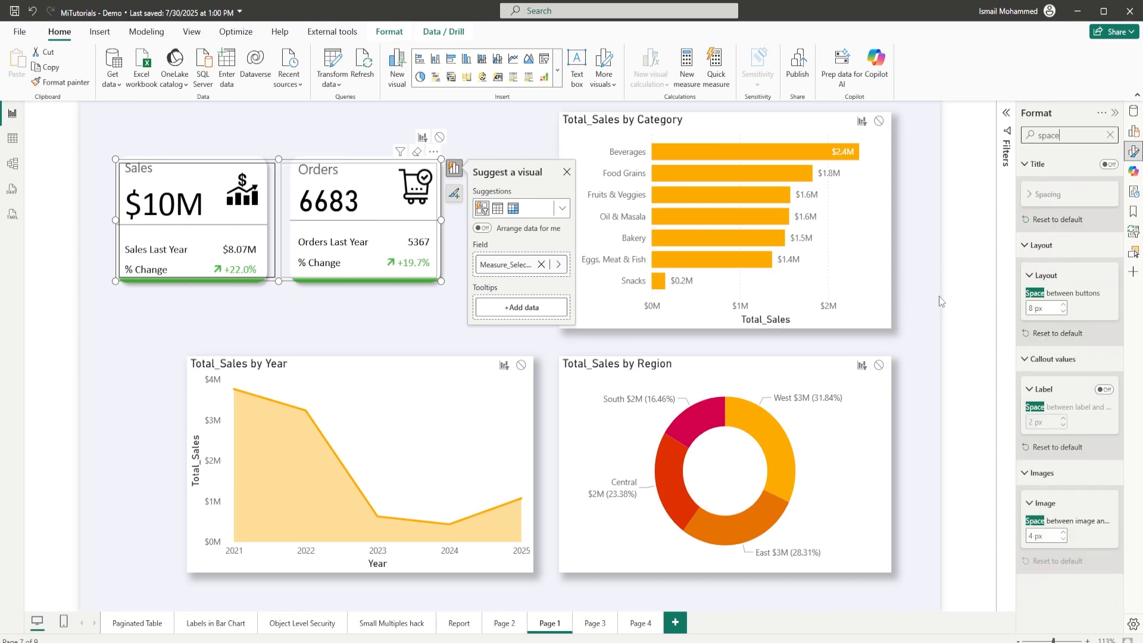
click(1043, 308)
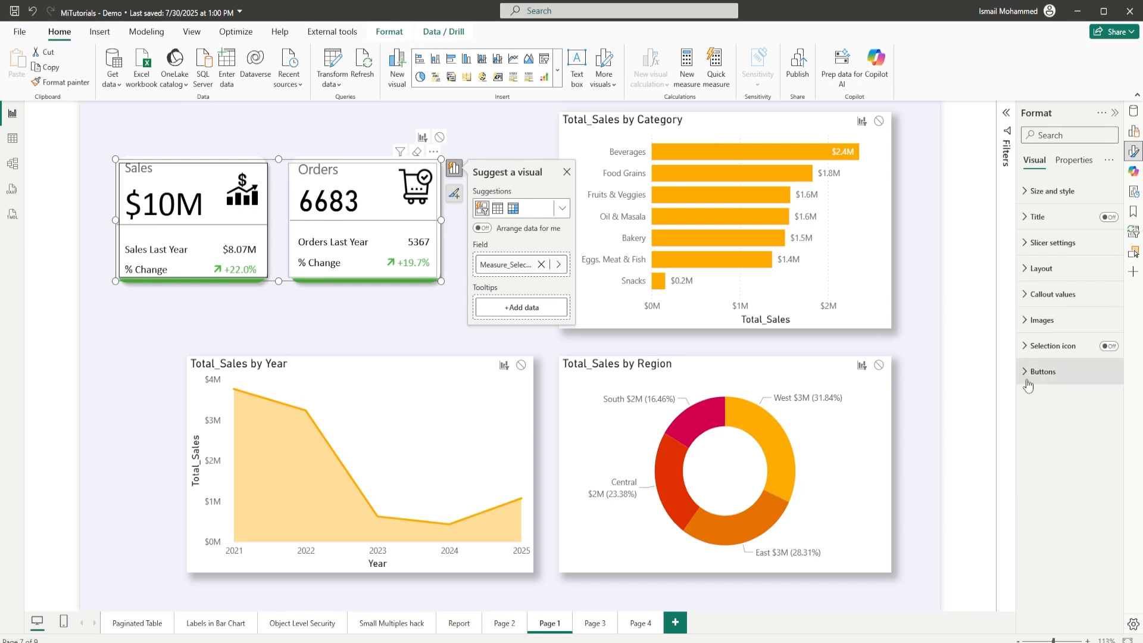
Step: Open the field list for the Category bar chart's Total_Sales X-axis field
click(1044, 371)
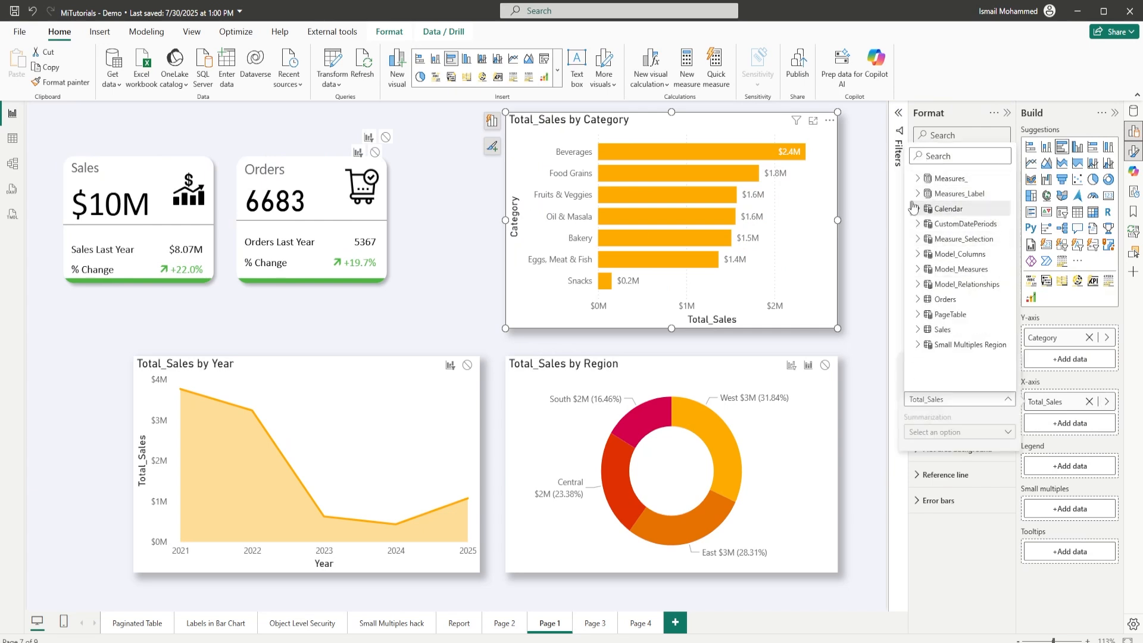
Step: Put the Measure_Selection field on the bar chart's X-axis, then select the Region donut chart
click(963, 240)
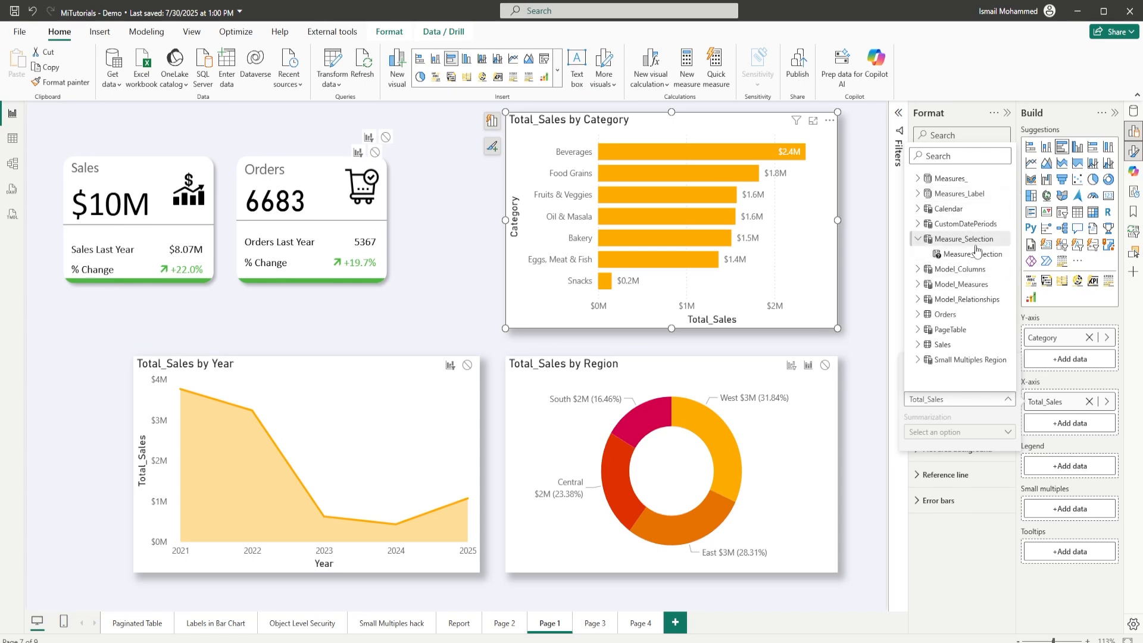
click(926, 160)
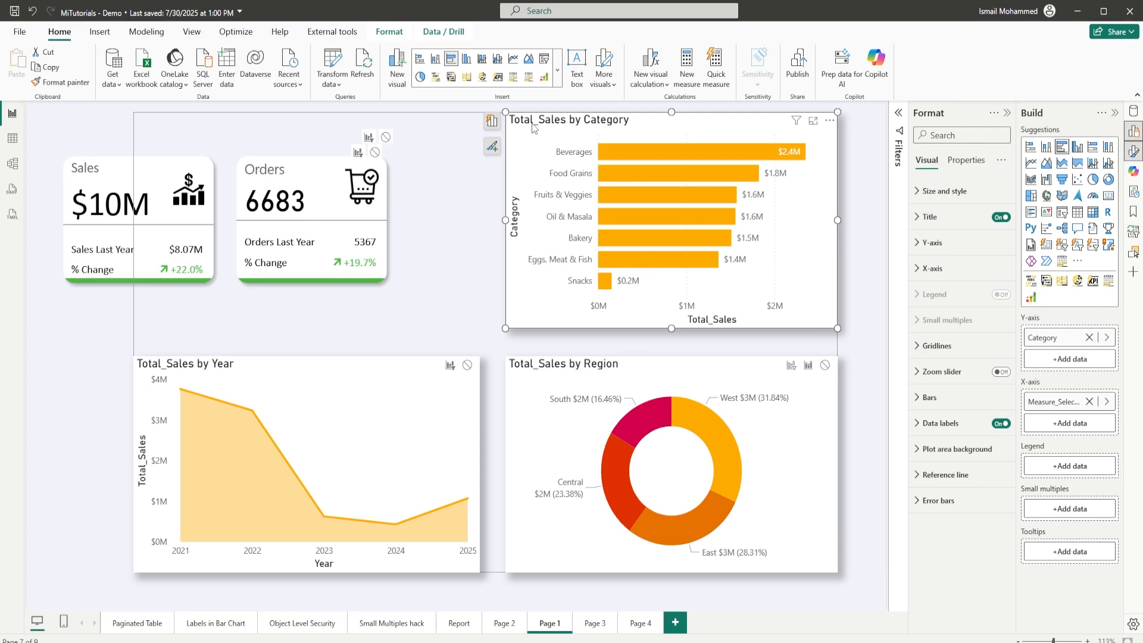
mouse_move(616, 133)
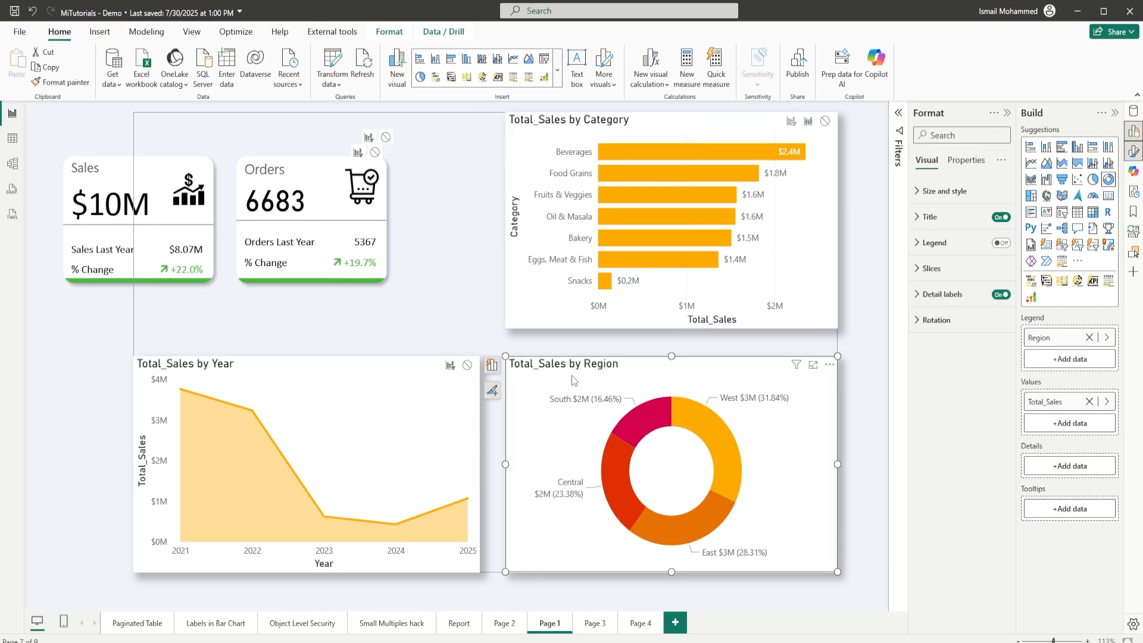
click(1109, 400)
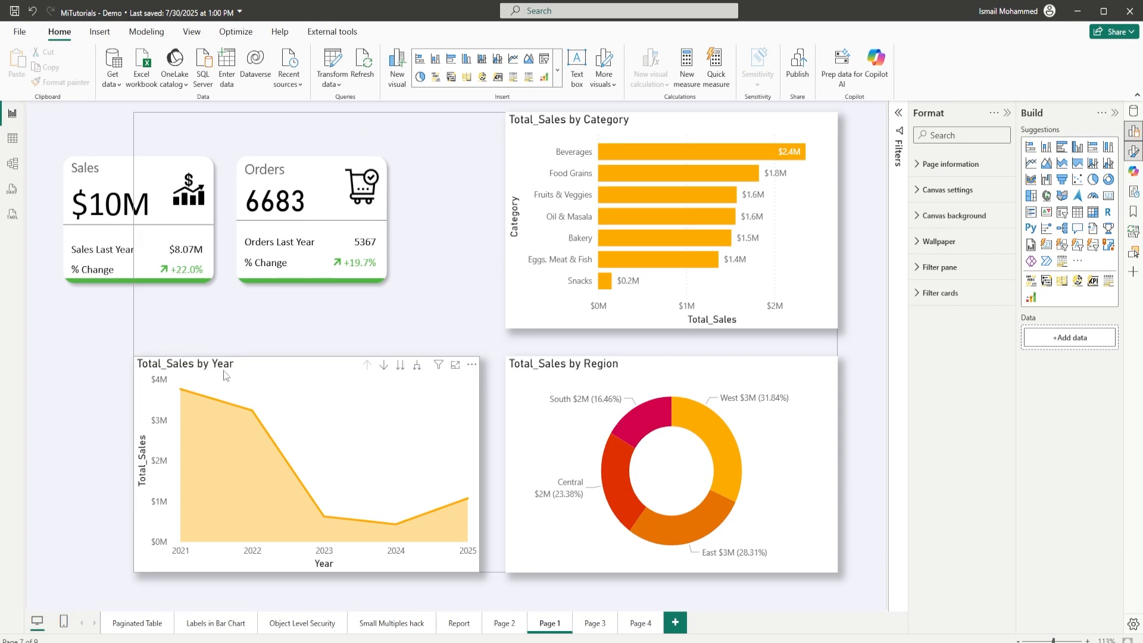
mouse_move(545, 133)
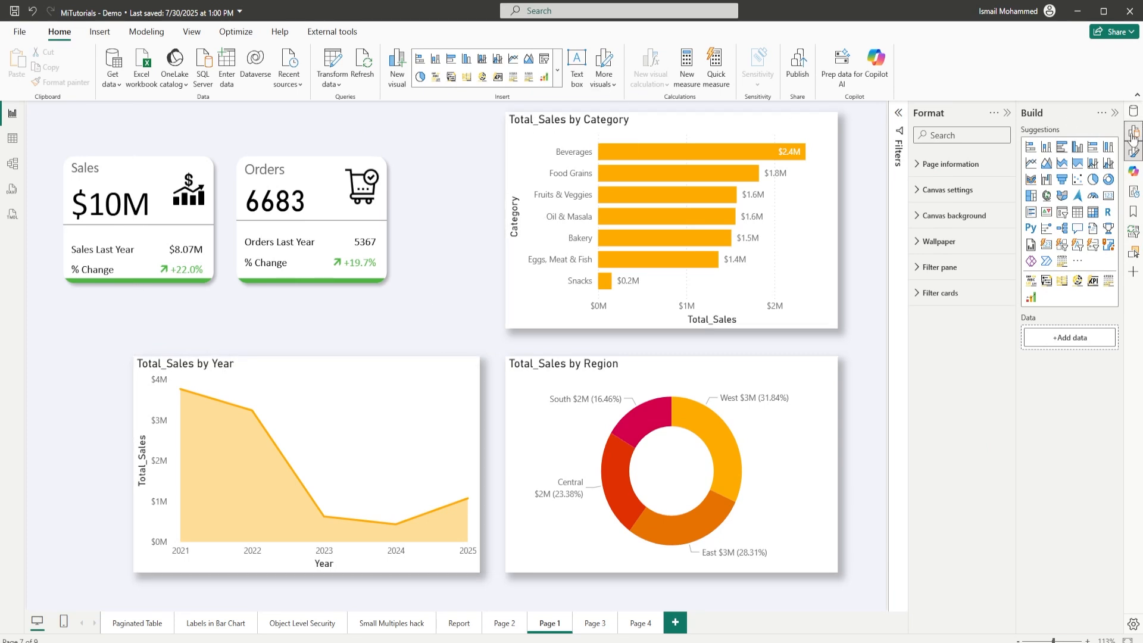
Step: Close the Format pane and deselect to view charts titled Total Sales by Category, Year and Region
click(1011, 429)
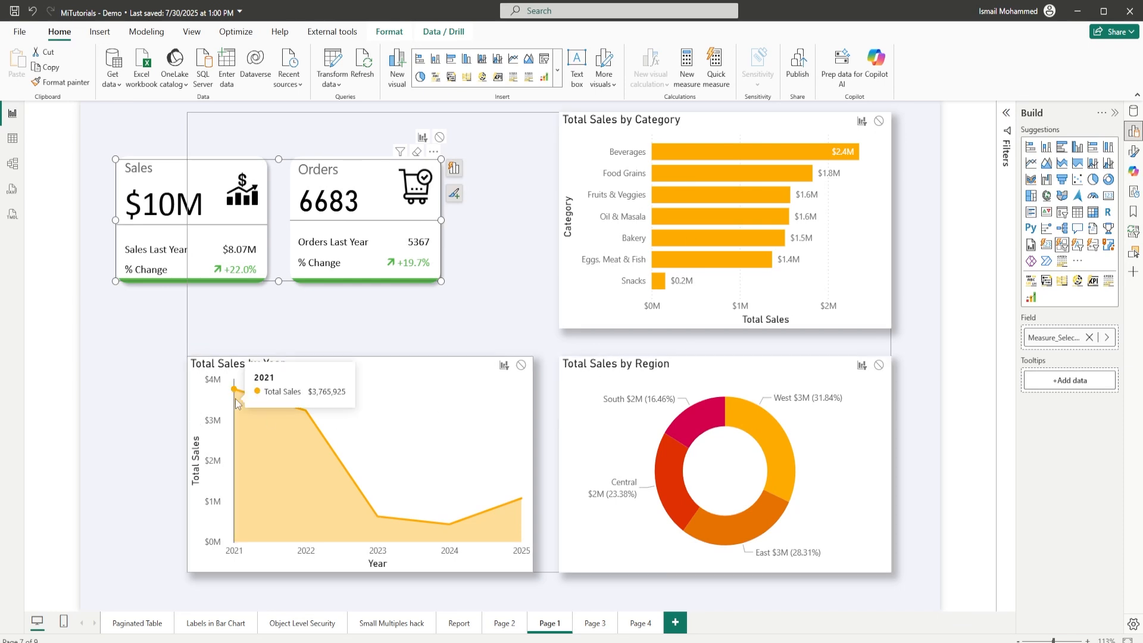
click(155, 331)
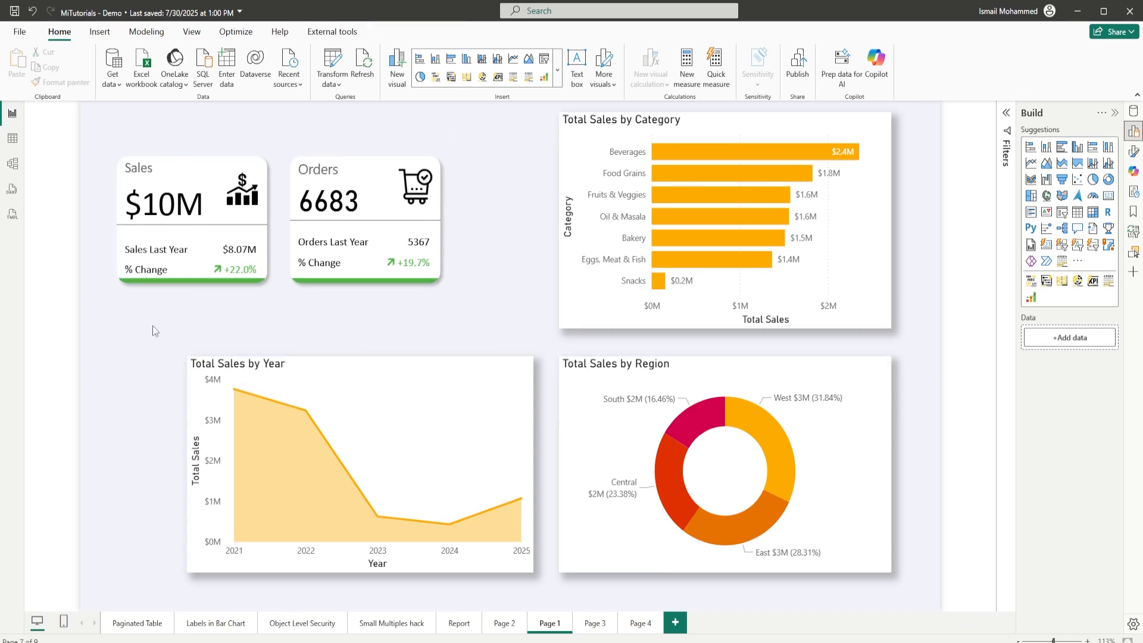